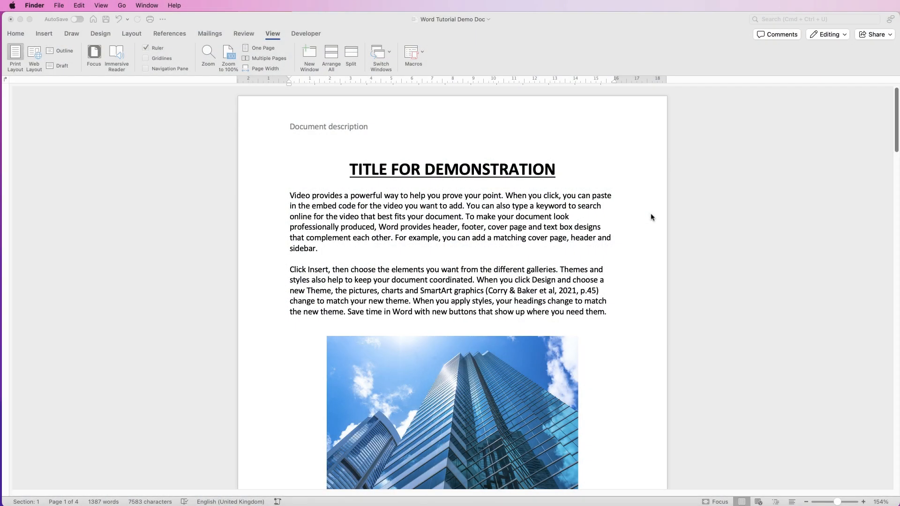
mouse_move(645, 219)
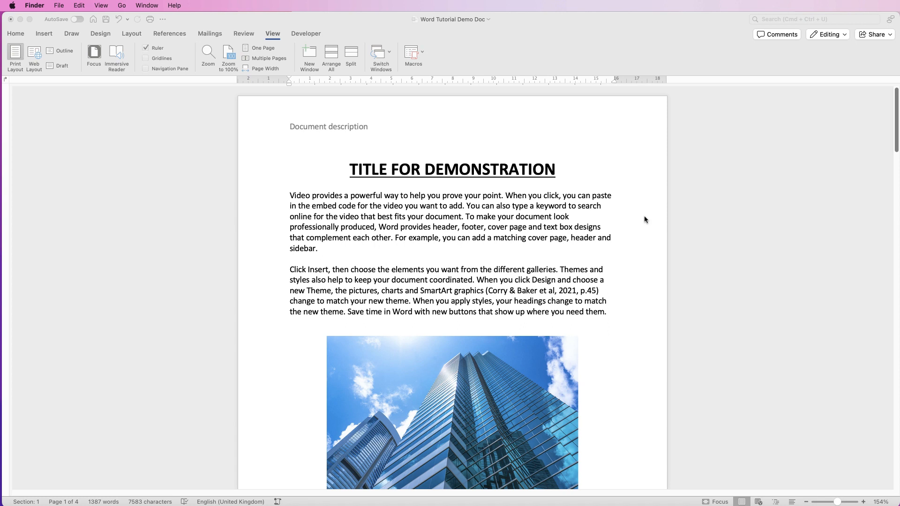
mouse_move(637, 187)
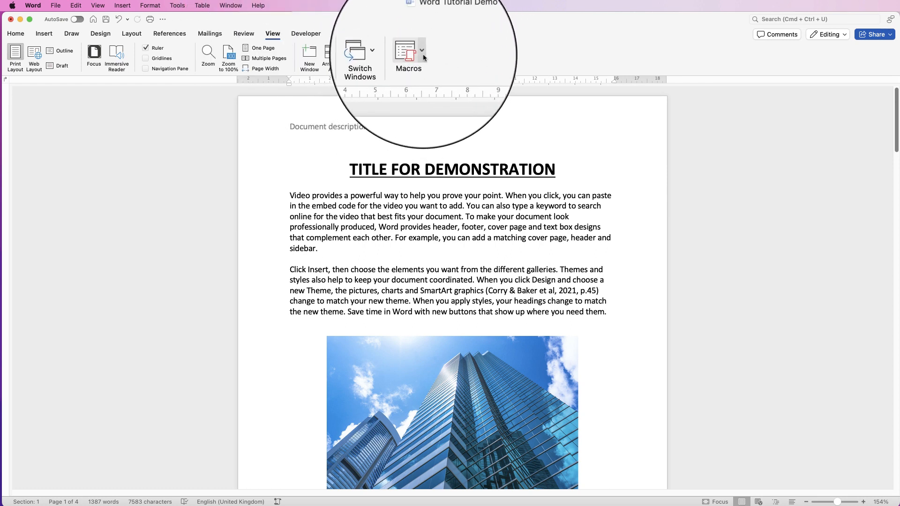
Show the Macros options on the View tab, then switch to the Developer tab
left_click(420, 45)
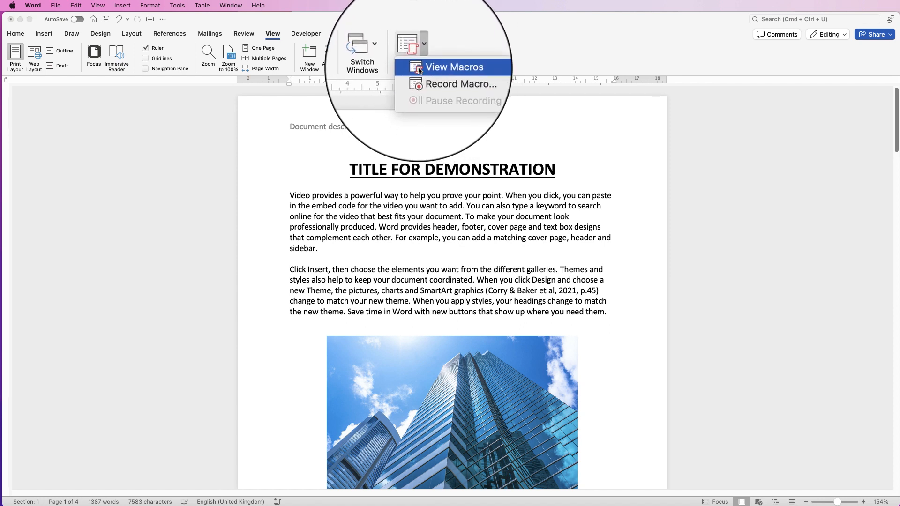
mouse_move(461, 78)
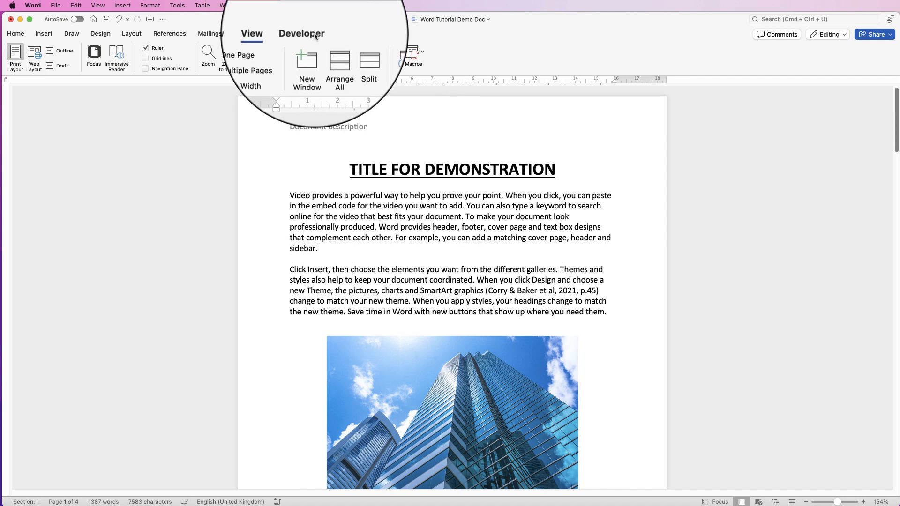
left_click(301, 33)
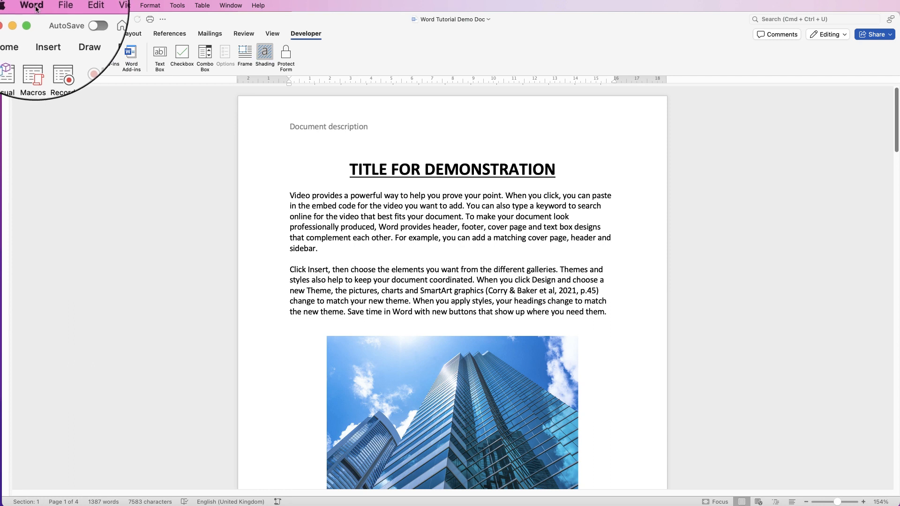
left_click(32, 6)
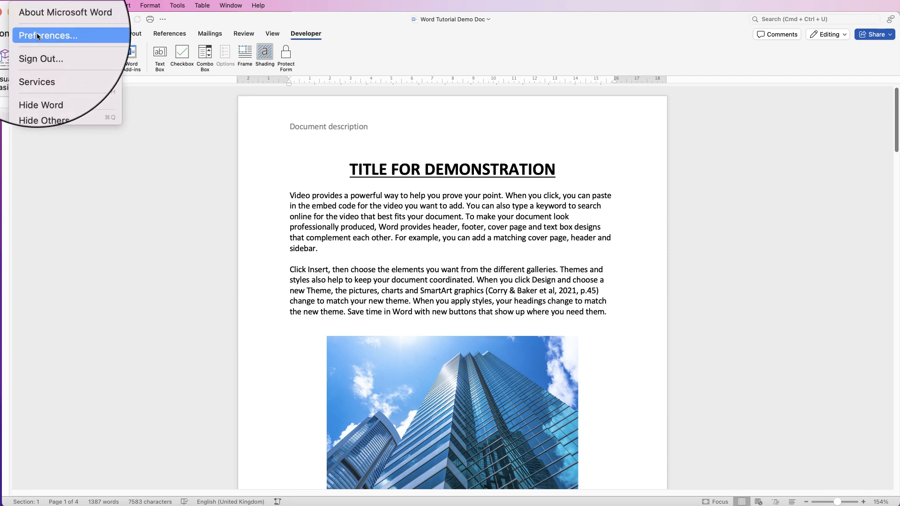
left_click(48, 35)
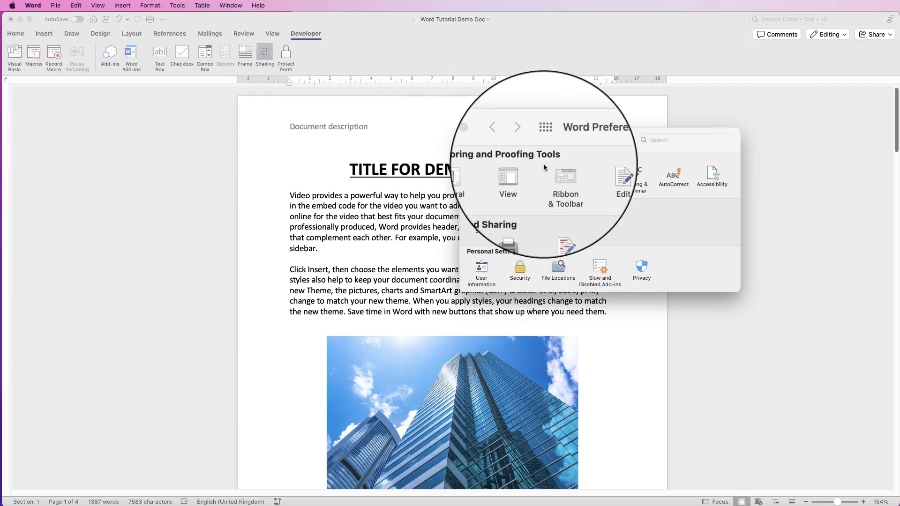
left_click(564, 176)
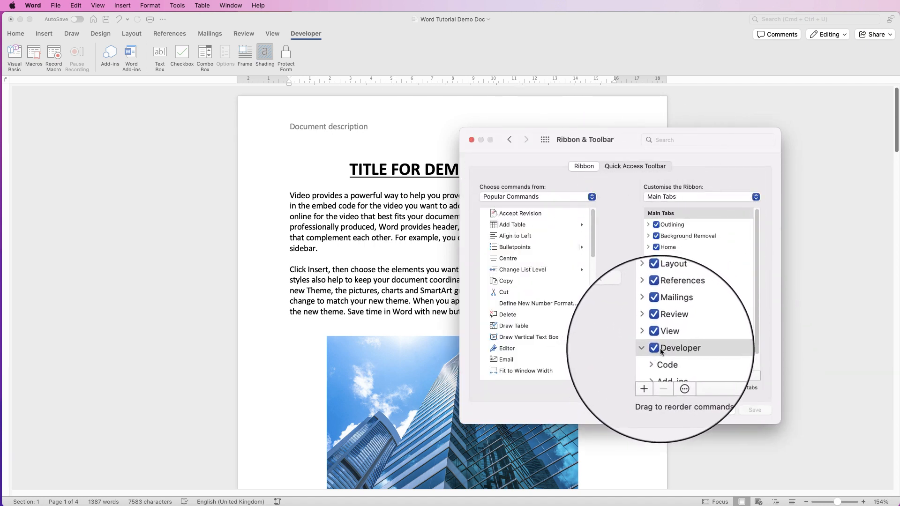
left_click(471, 140)
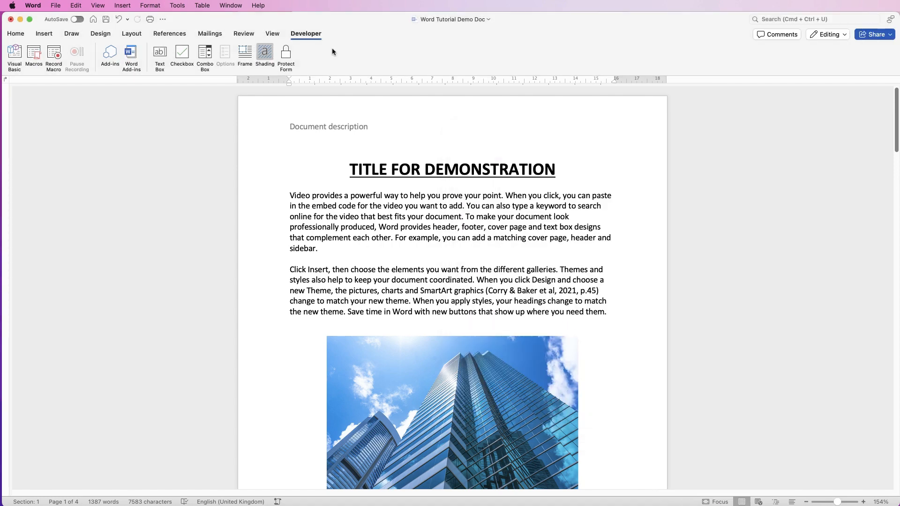
mouse_move(480, 211)
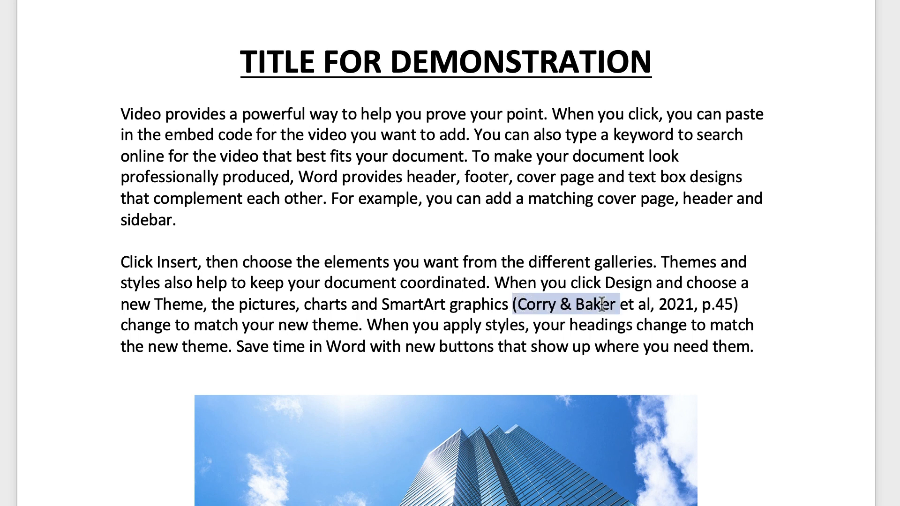
Select the citation (Corry & Baker et al, 2021, p.45) in the second paragraph
left_click_drag(608, 304, 729, 304)
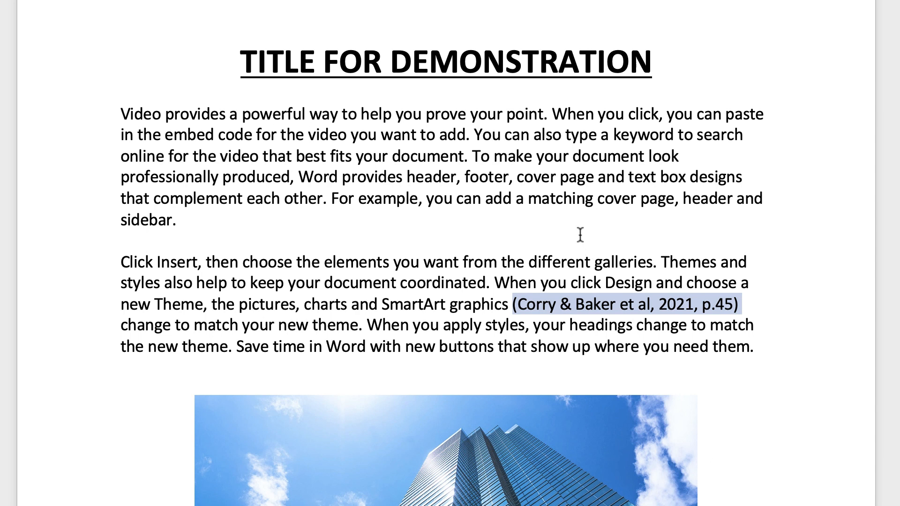
mouse_move(525, 313)
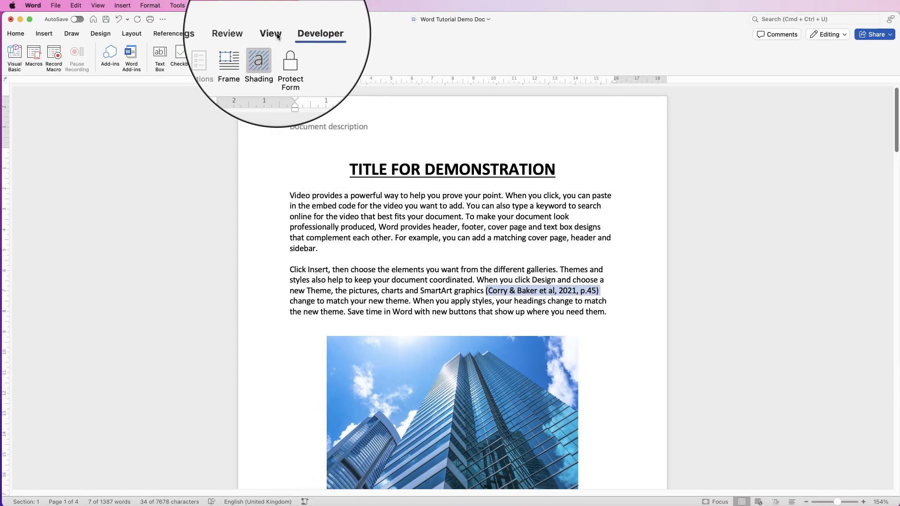
Create a new macro named Citation and assign it the shortcut Command+Shift+C
left_click(272, 34)
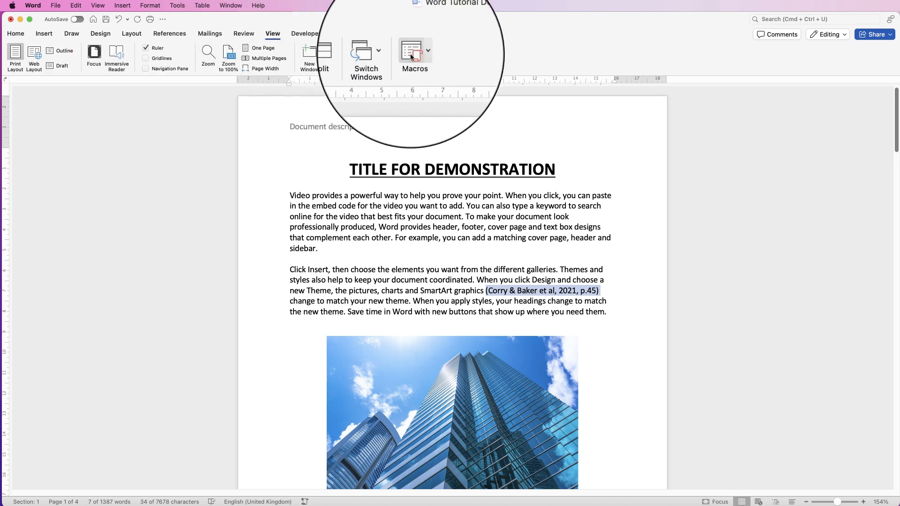
left_click(415, 57)
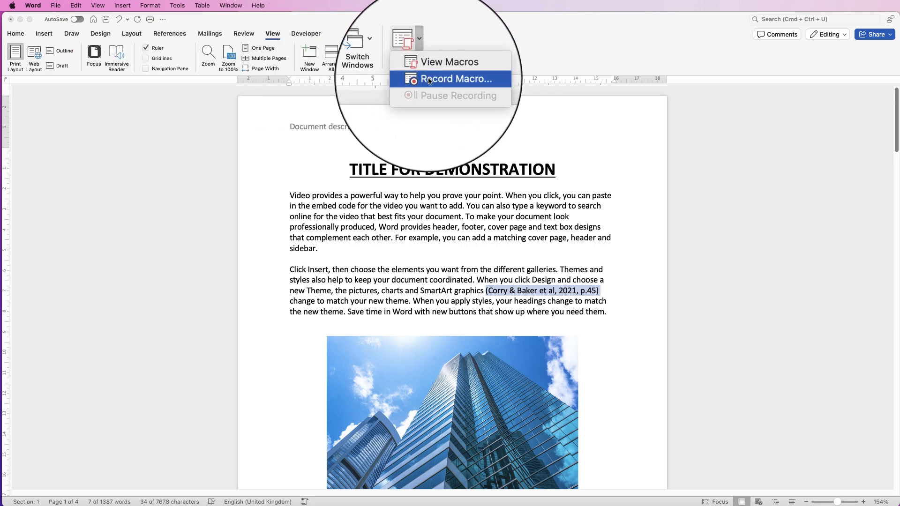
left_click(453, 78)
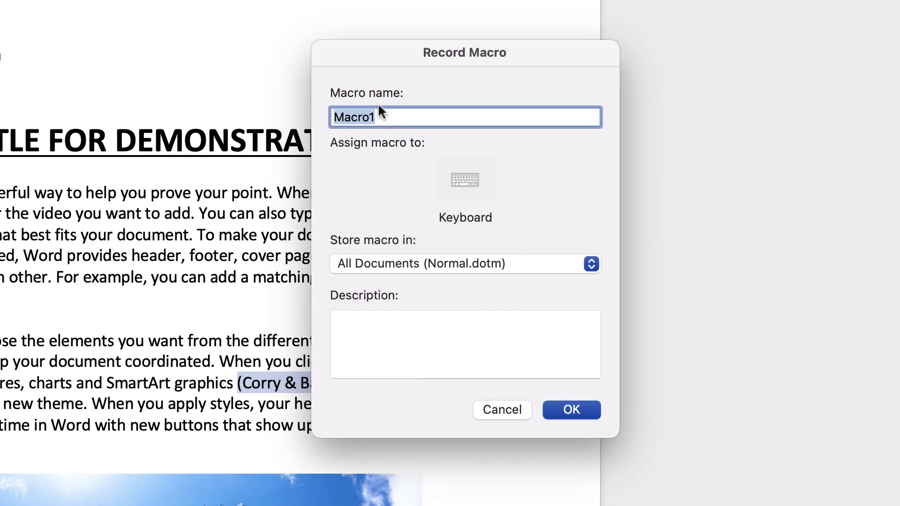
type("Cita")
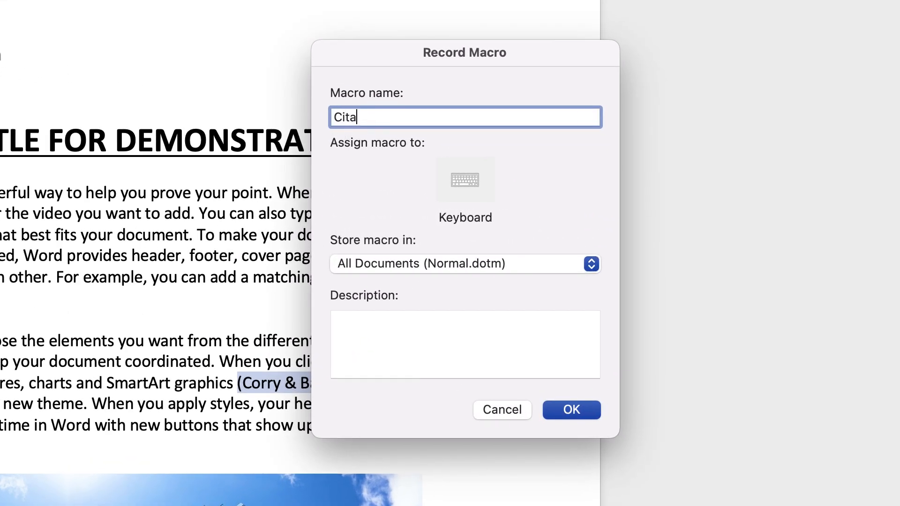
type("tion")
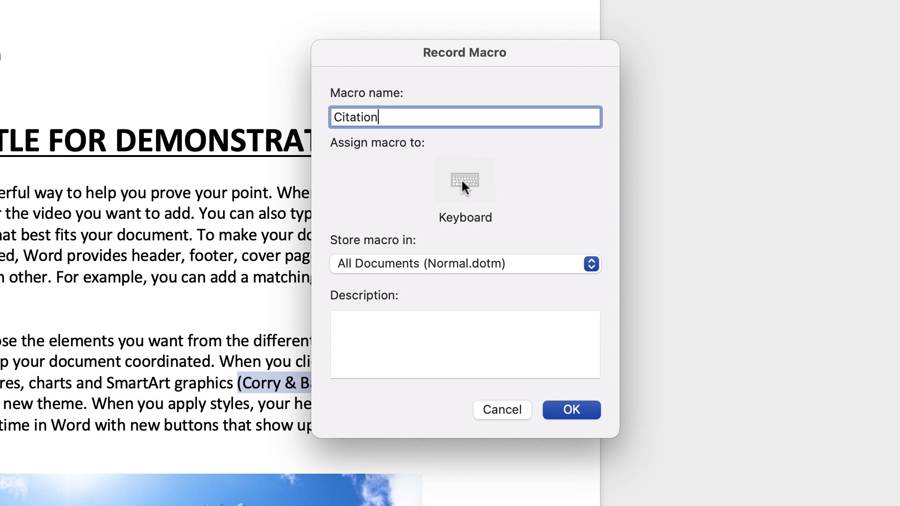
left_click(464, 179)
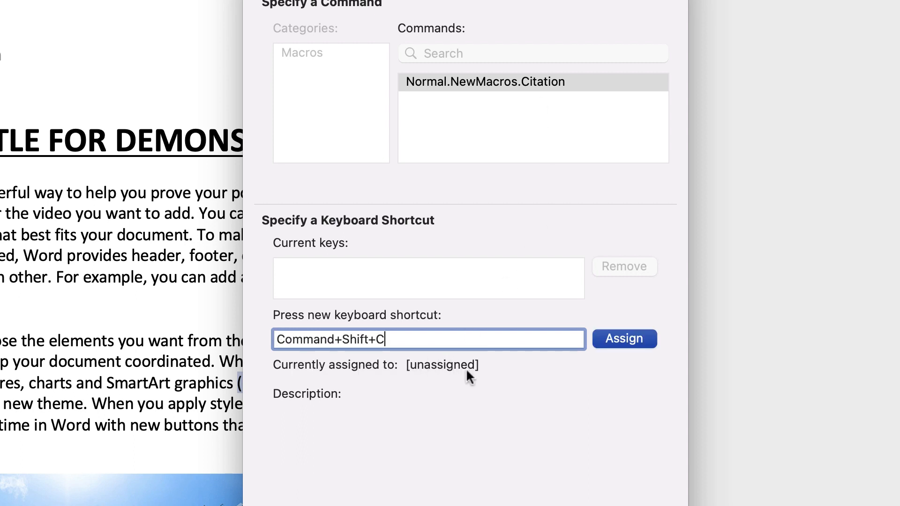
scroll("down", 3)
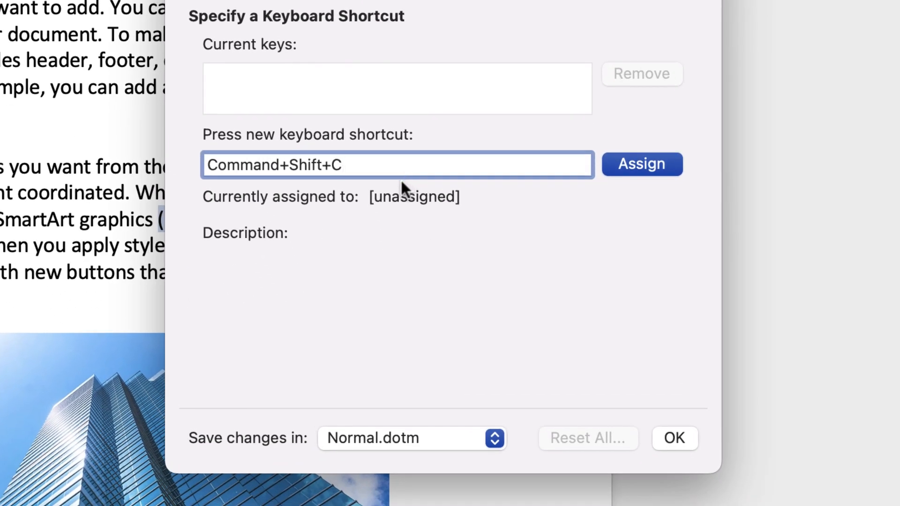
mouse_move(413, 209)
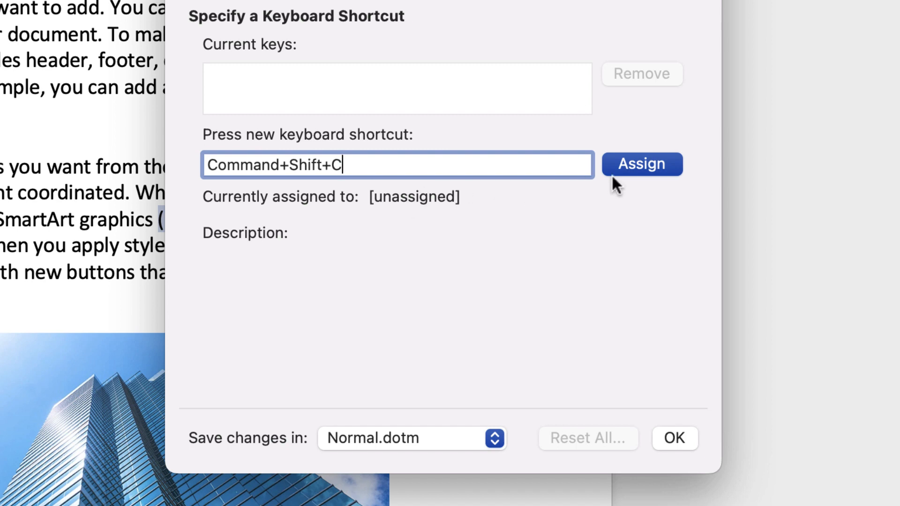
left_click(641, 164)
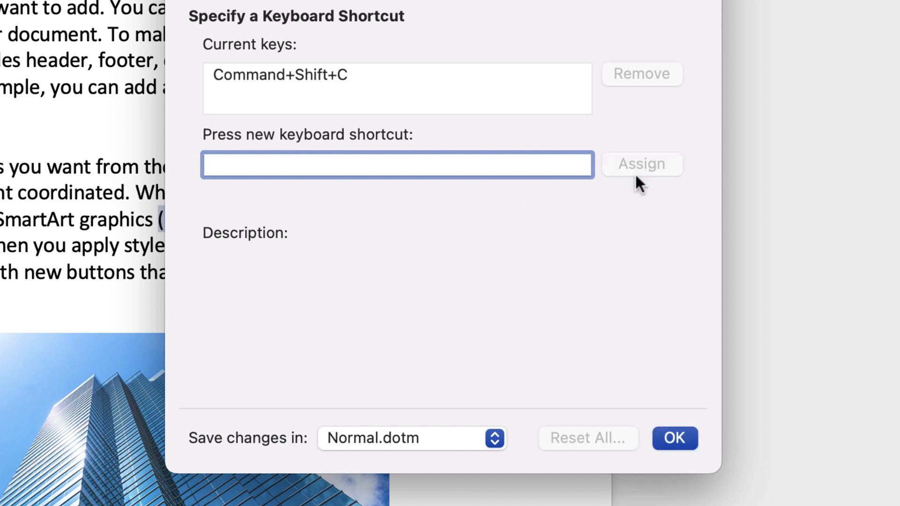
Start recording and paste the citation after 'sidebar.' in the first paragraph
left_click(674, 438)
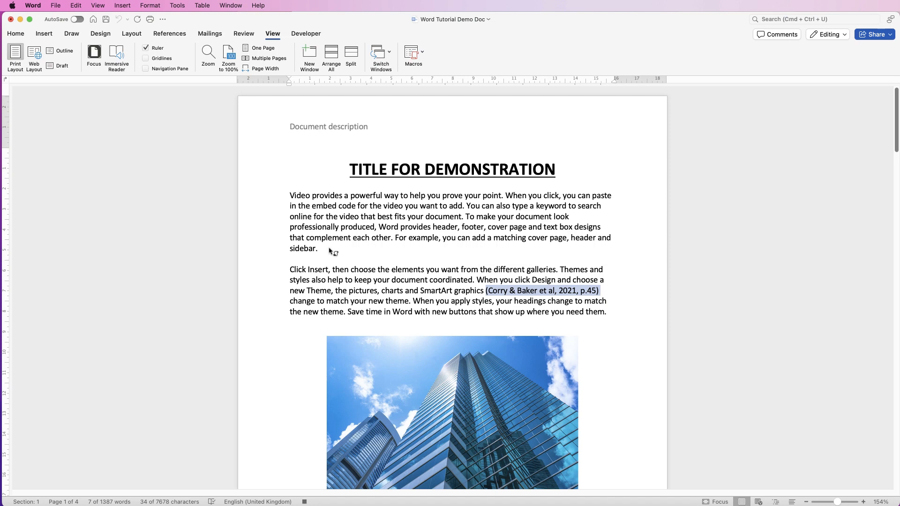
mouse_move(327, 253)
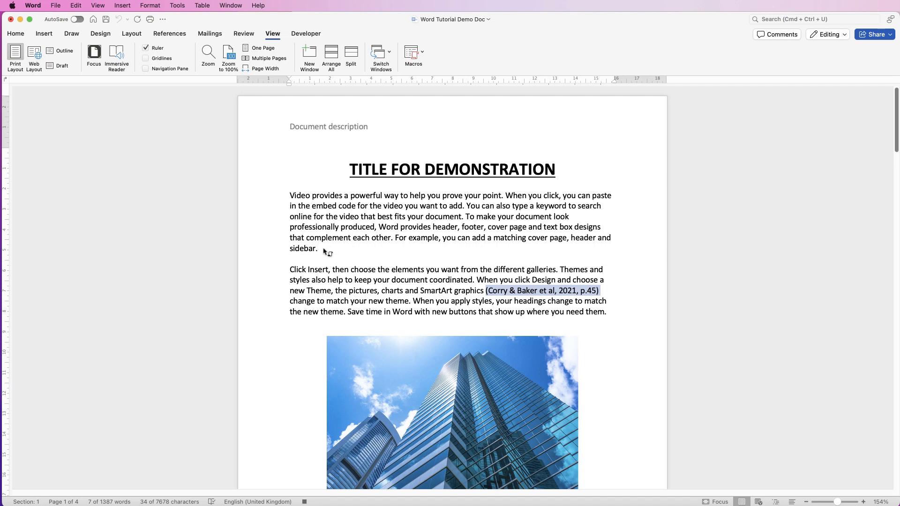
left_click(344, 252)
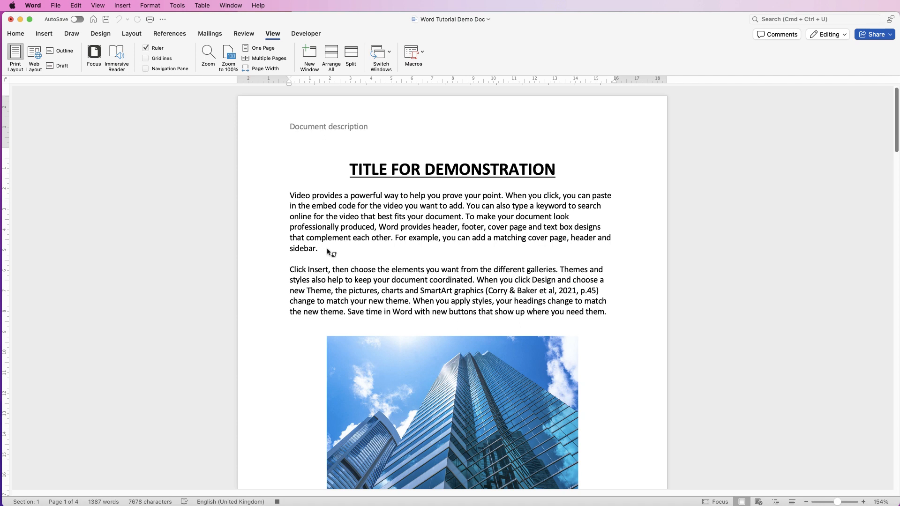
mouse_move(329, 256)
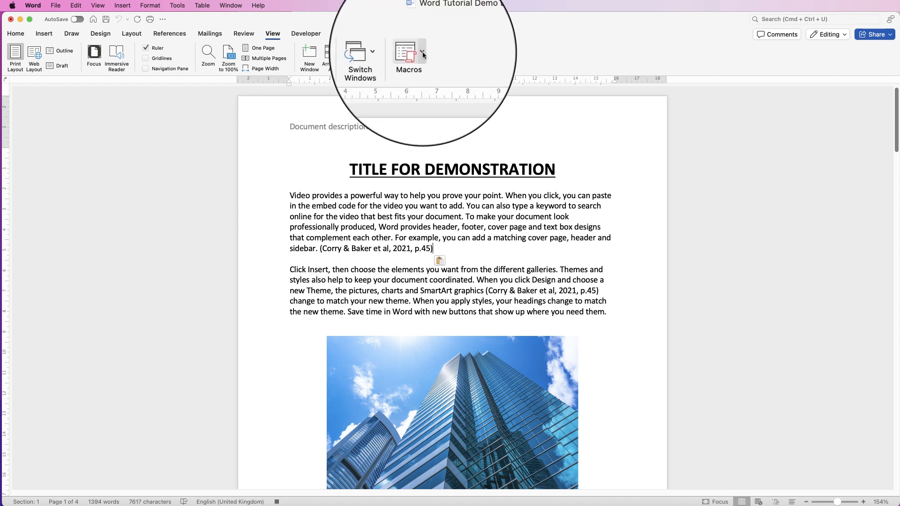
left_click(417, 37)
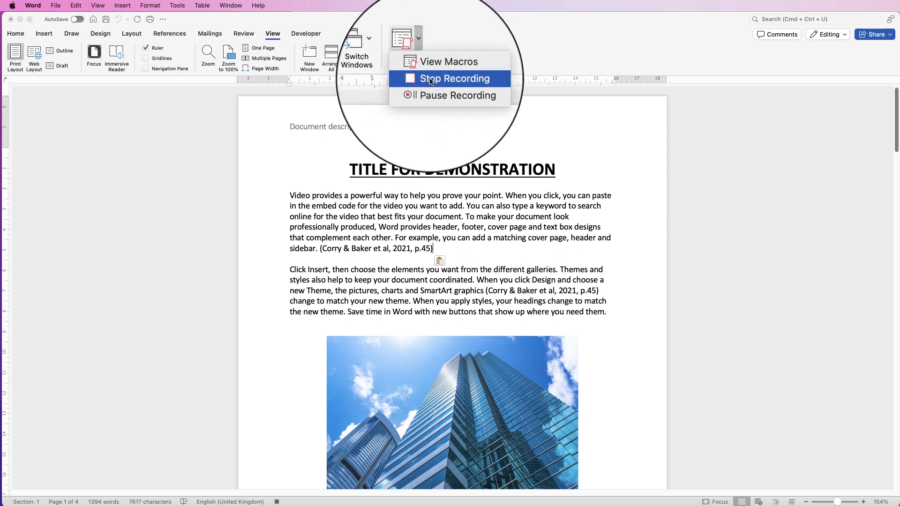
Stop recording the Citation macro and run it to insert the citation after 'change to'
left_click(455, 79)
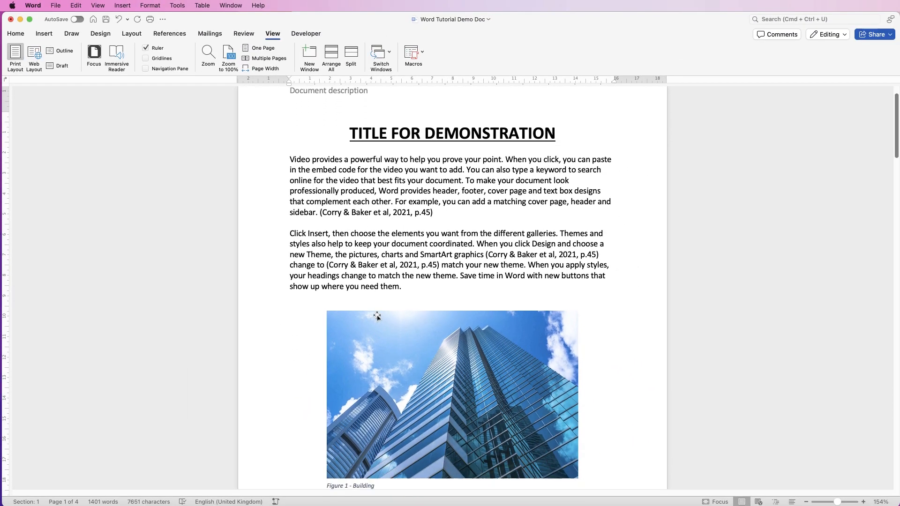
scroll("down", 3)
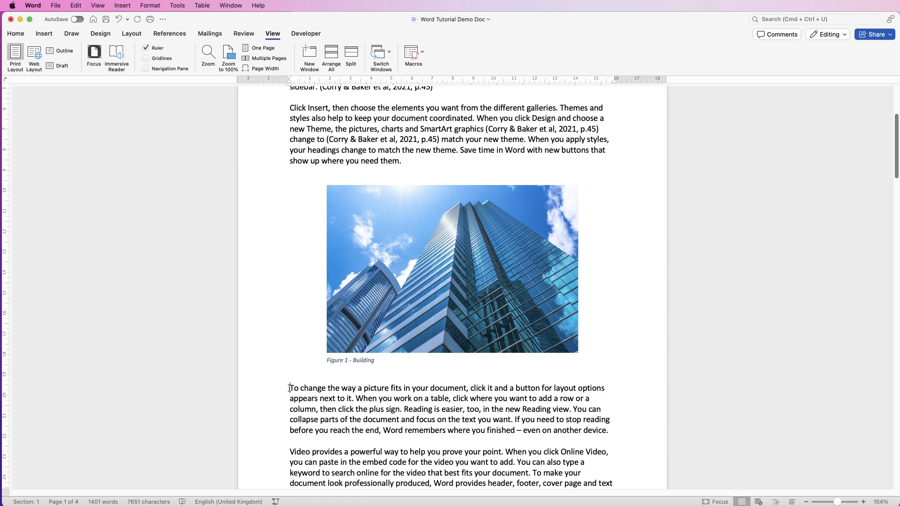
Create a new macro named Highlight and assign it the shortcut Command+Shift+H
left_click(414, 57)
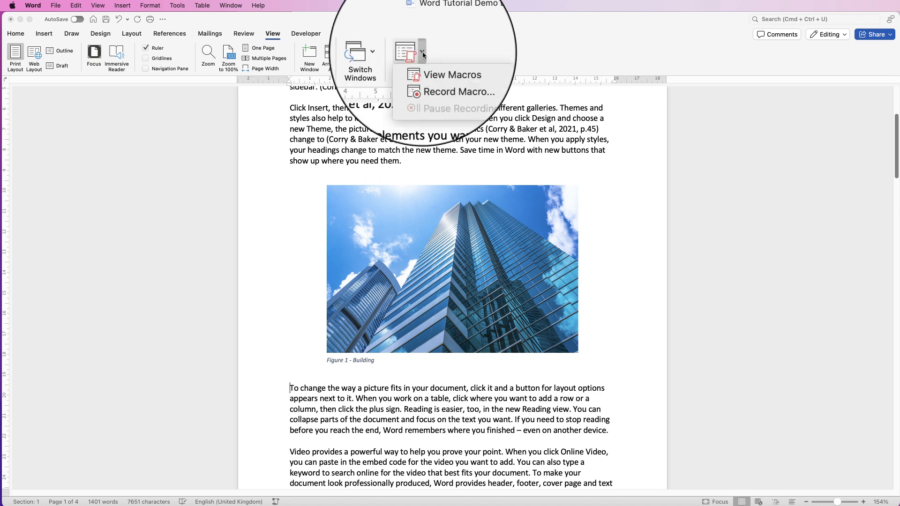
mouse_move(454, 78)
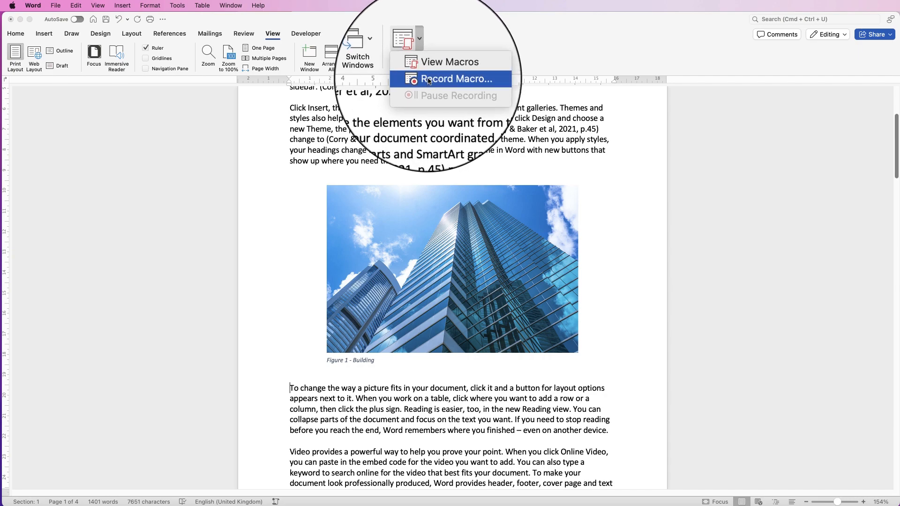
left_click(457, 79)
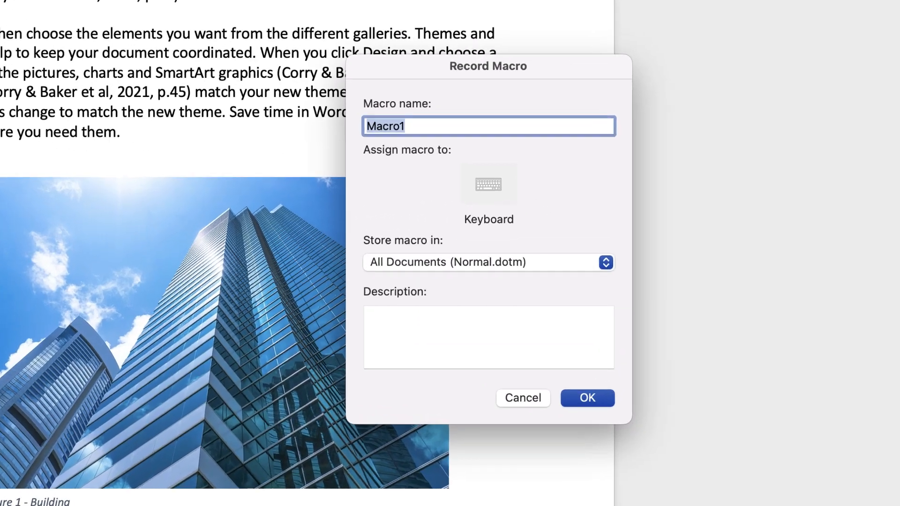
type("Highli")
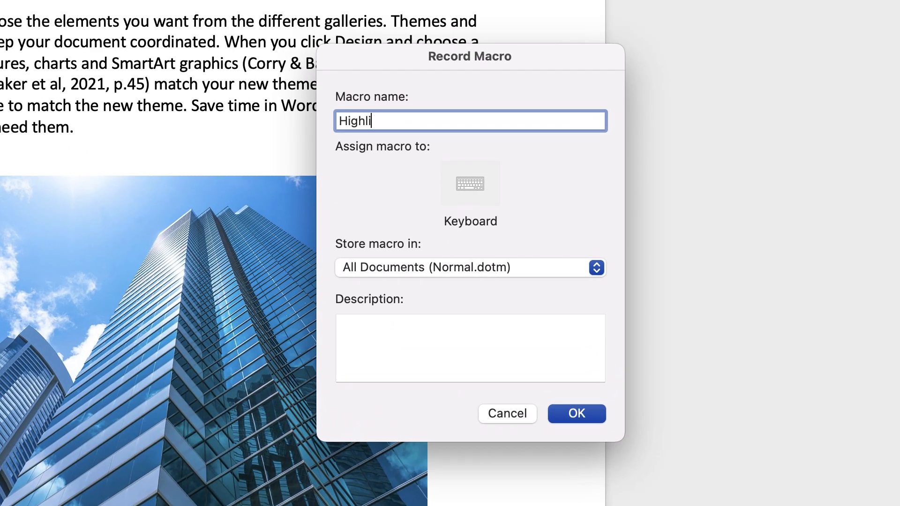
type("ght")
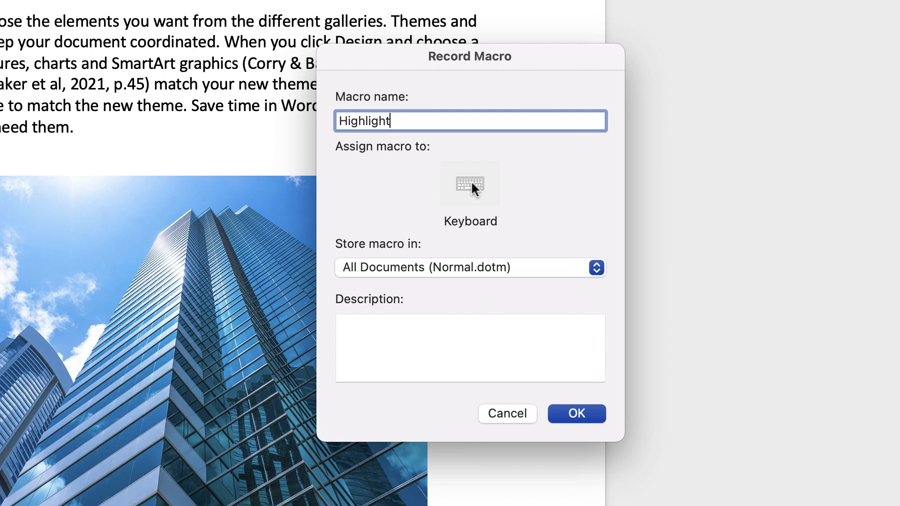
left_click(469, 183)
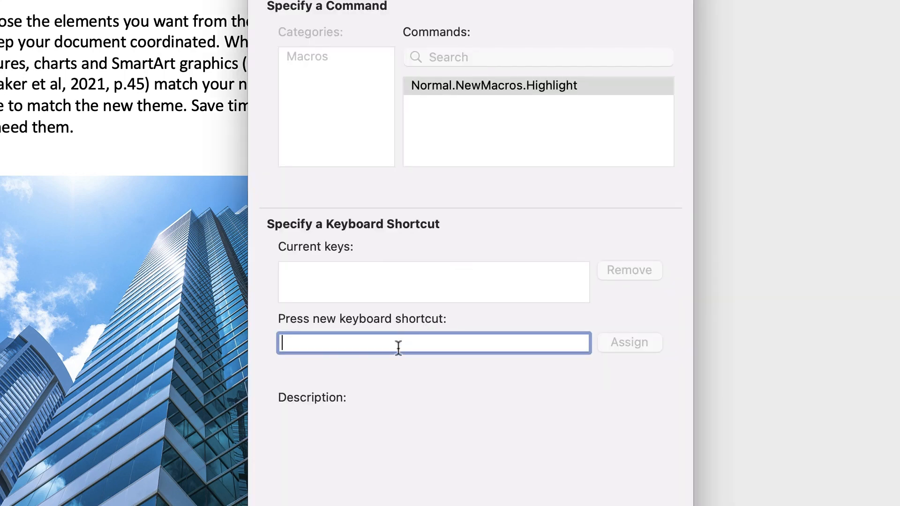
type("Command+Shift+H")
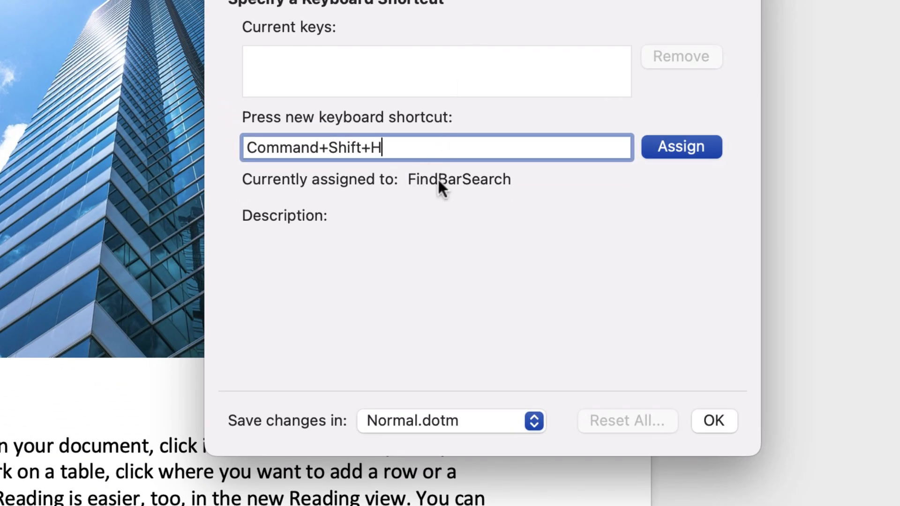
mouse_move(418, 189)
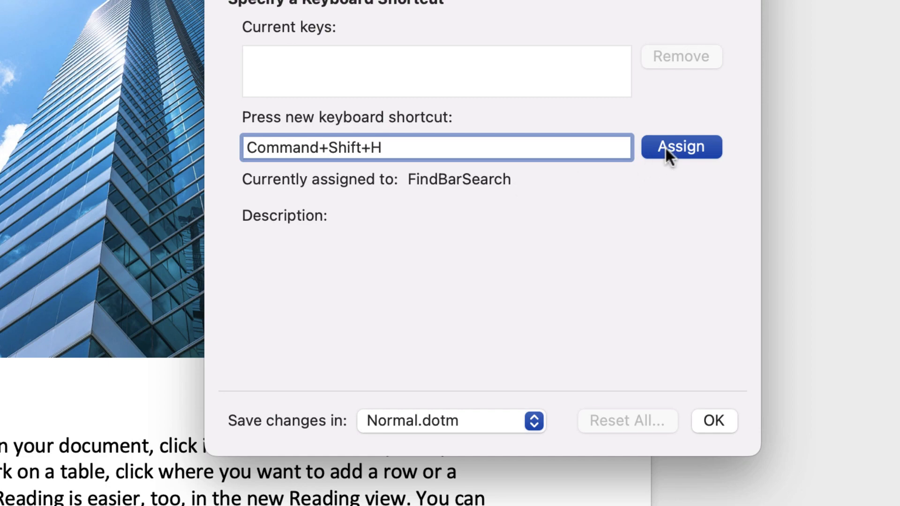
left_click(680, 148)
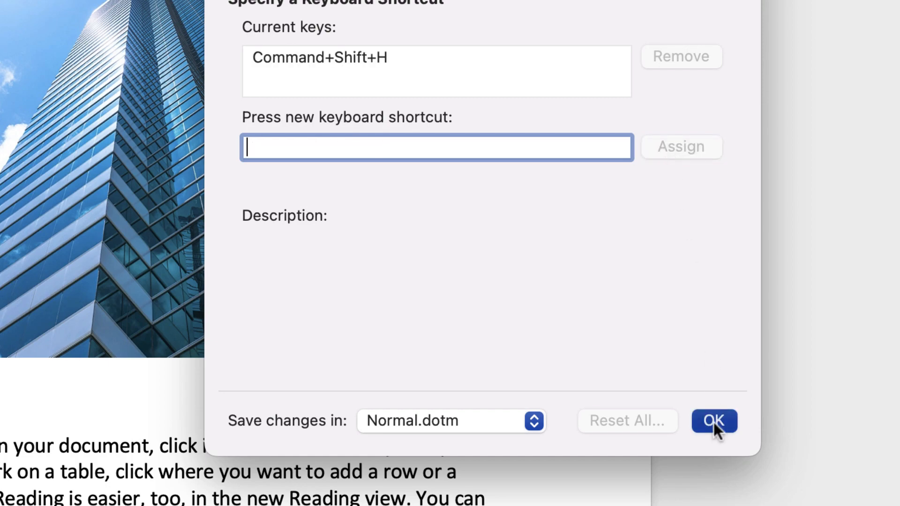
Start recording and highlight the words 'To change' in yellow
left_click(714, 420)
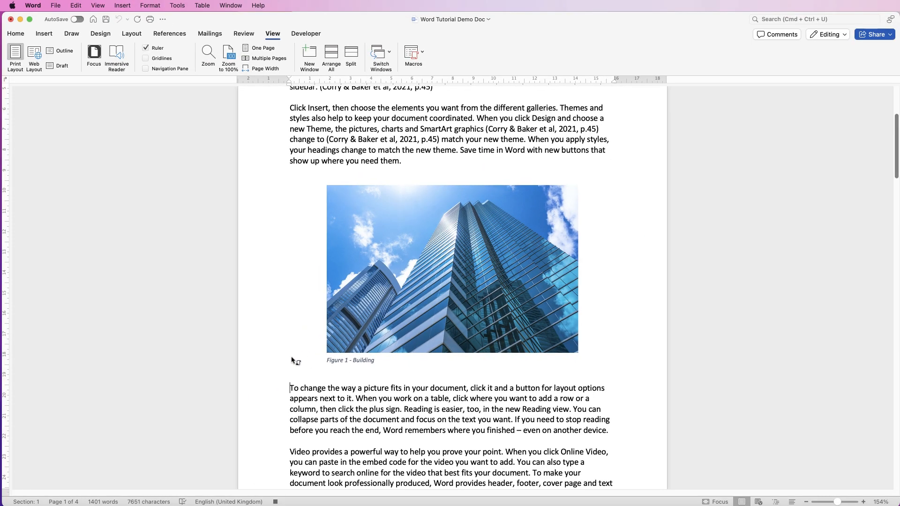
double_click(308, 388)
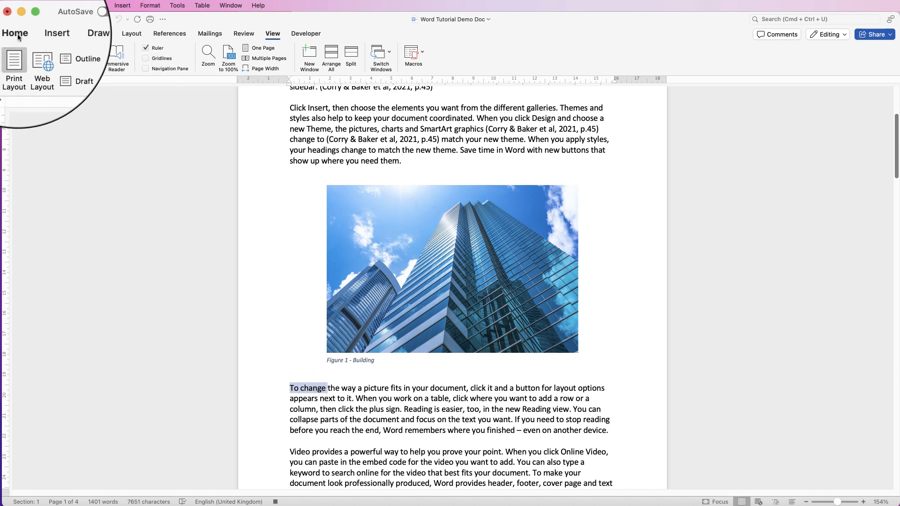
left_click(16, 33)
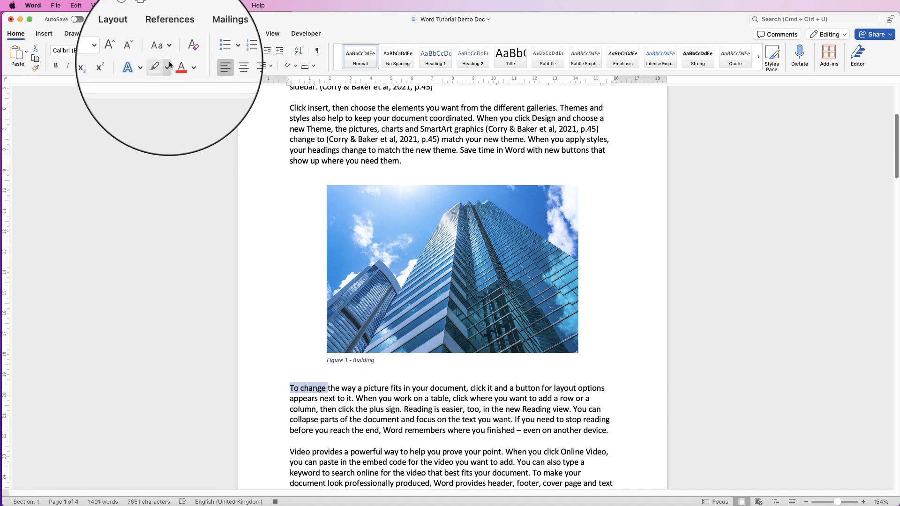
mouse_move(154, 65)
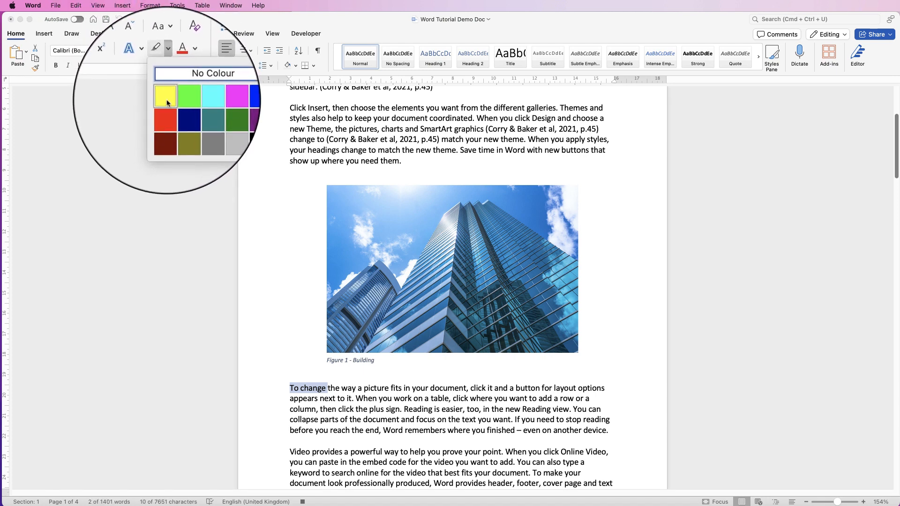
left_click(166, 94)
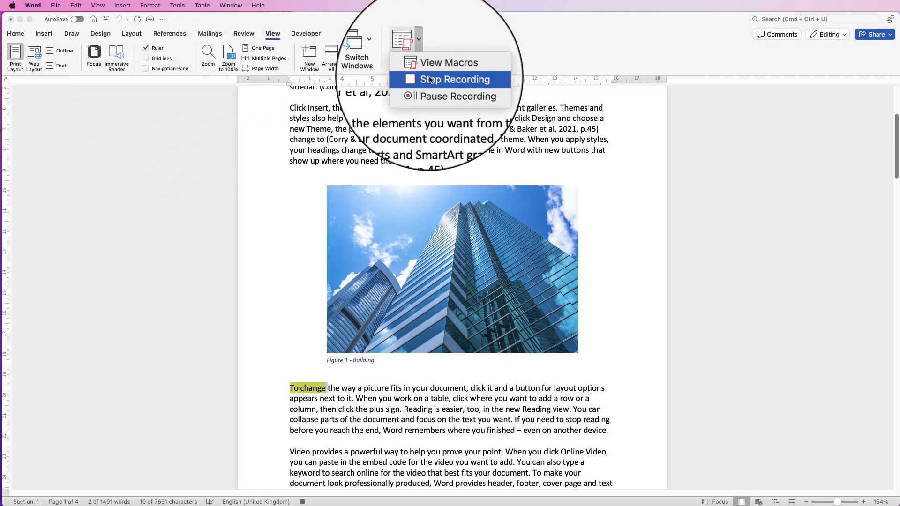
Stop recording and run the Highlight macro on 'Word remembers where you finished'
left_click(455, 78)
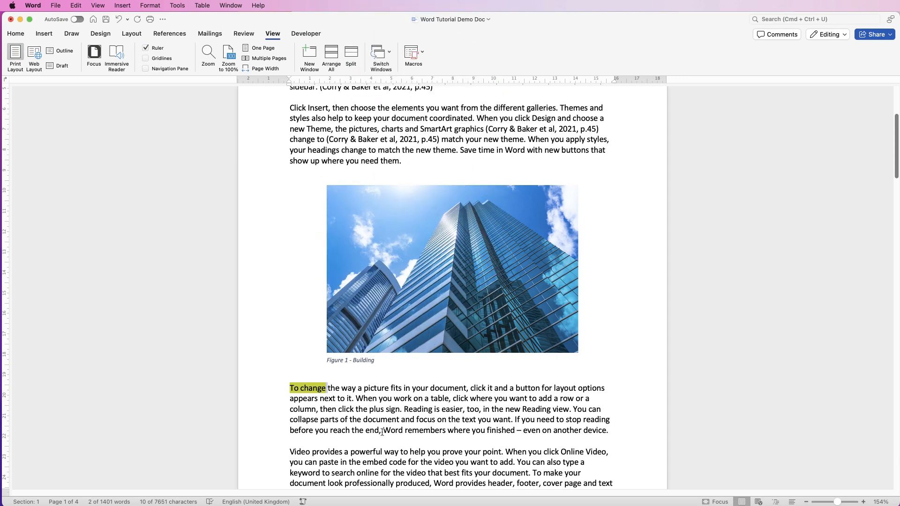
left_click_drag(382, 430, 515, 430)
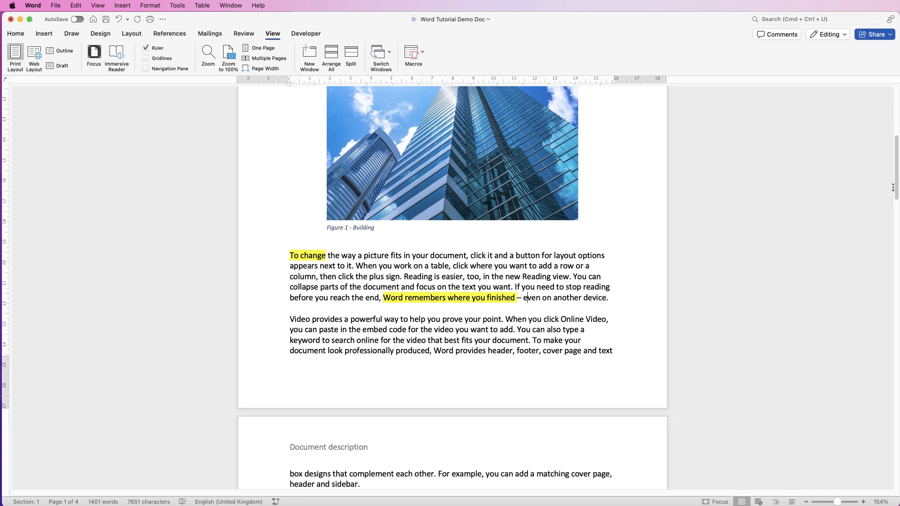
scroll("down", 3)
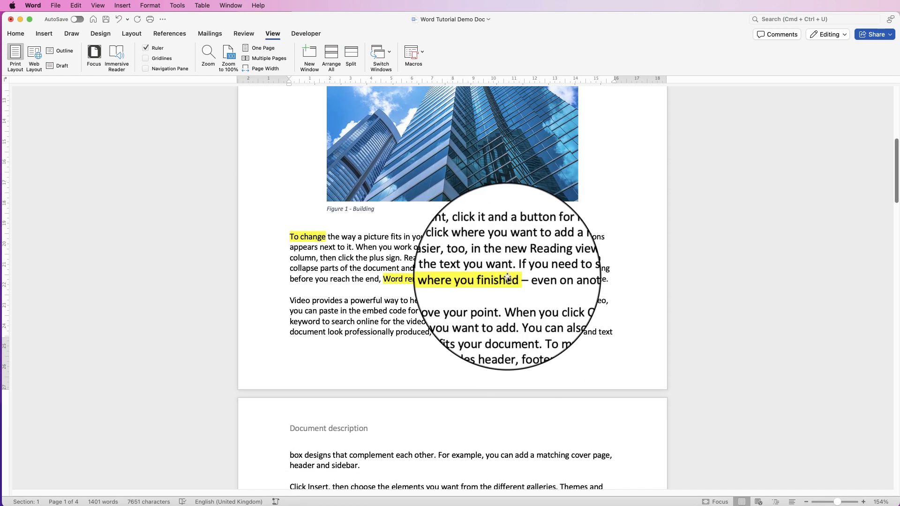
Create a macro named Pagenumbers with shortcut Command+Shift+P and start recording
left_click(412, 57)
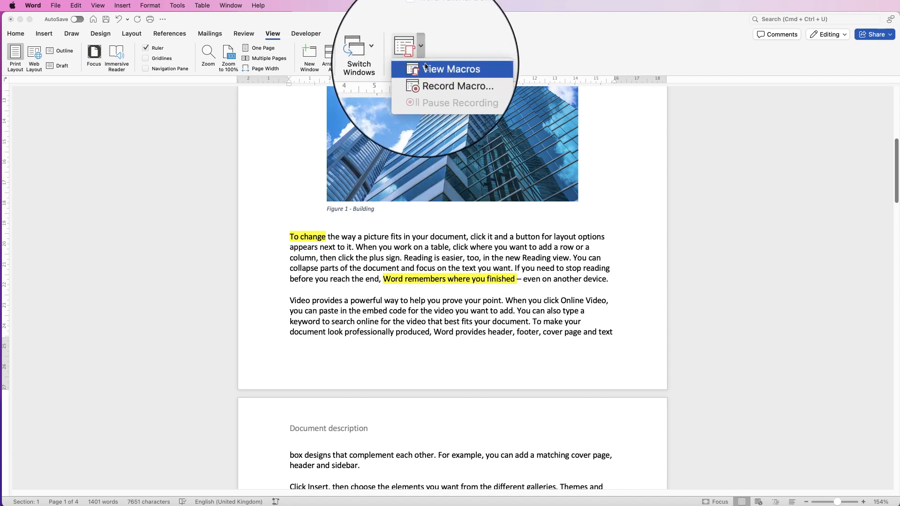
left_click(458, 85)
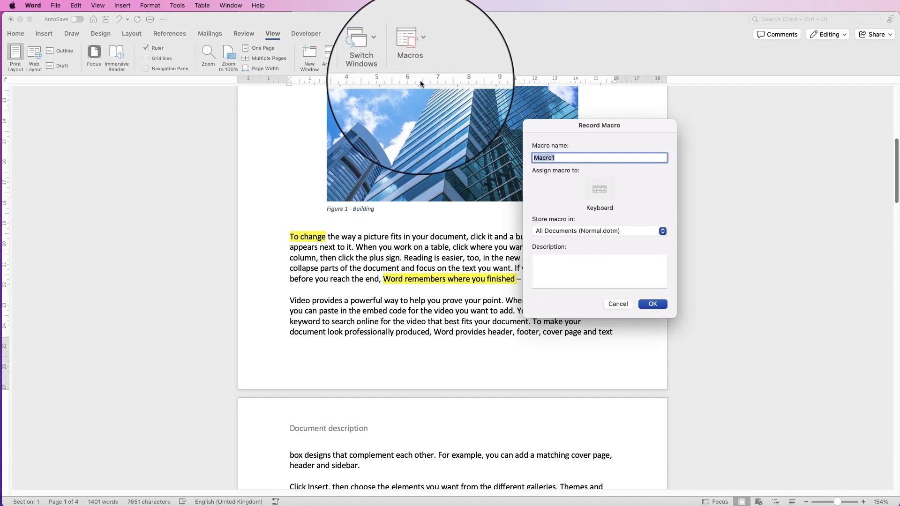
type("Pagen")
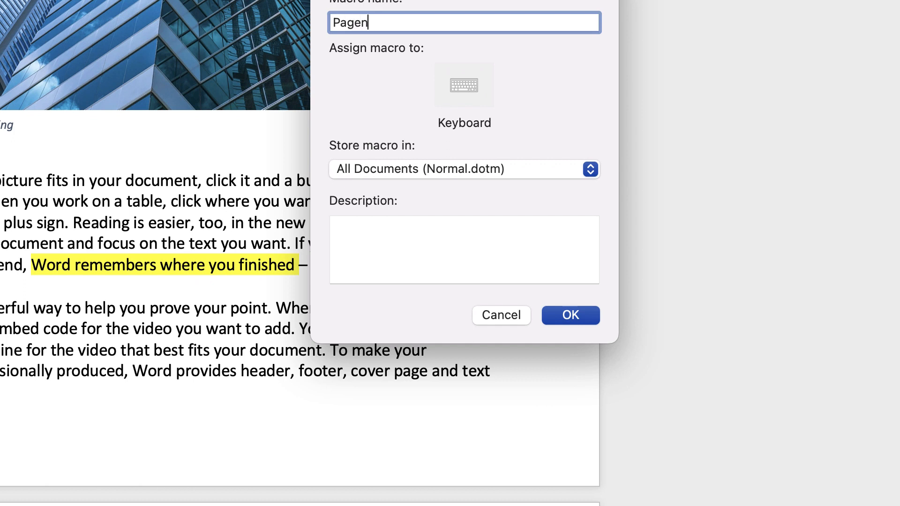
type("umbers")
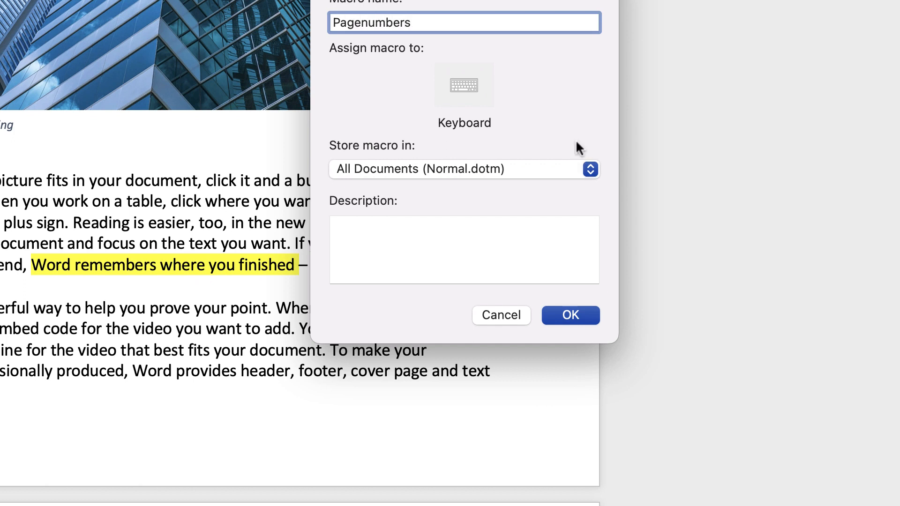
left_click(464, 86)
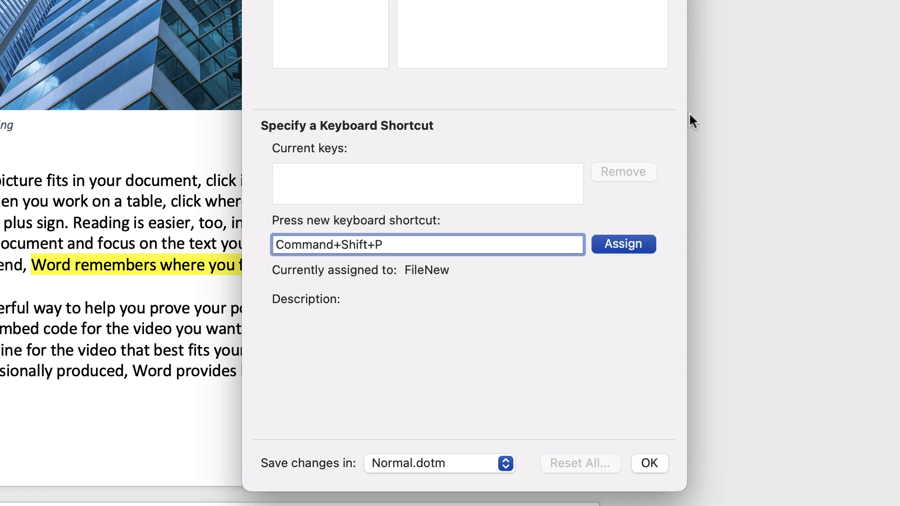
left_click(622, 244)
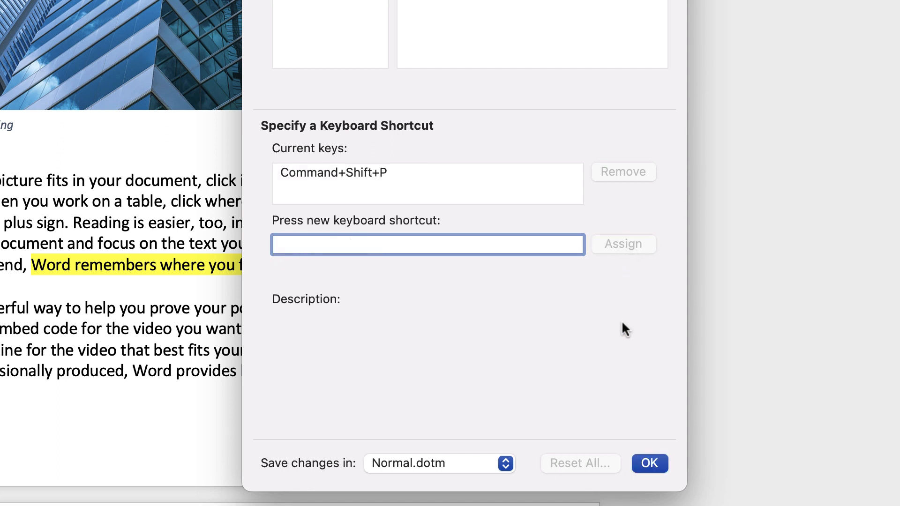
left_click(649, 463)
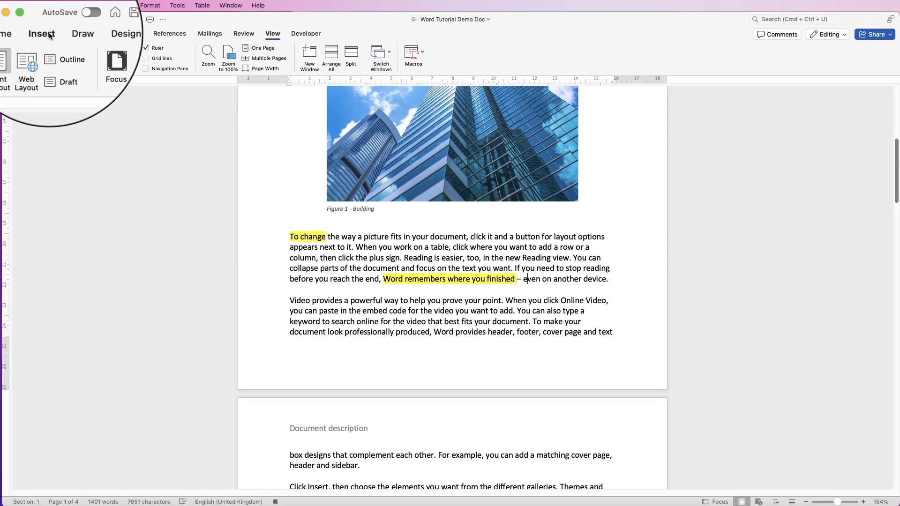
Insert a page number at the bottom of the page with right alignment
left_click(44, 33)
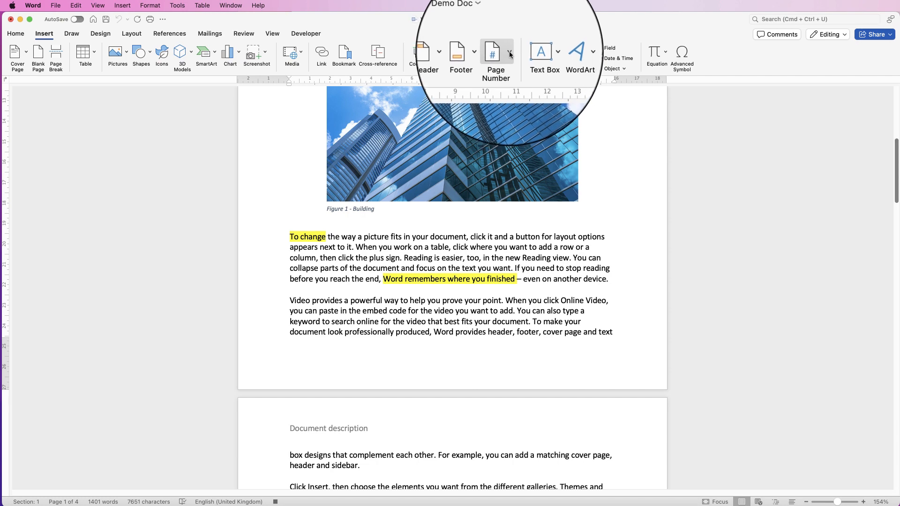
left_click(507, 53)
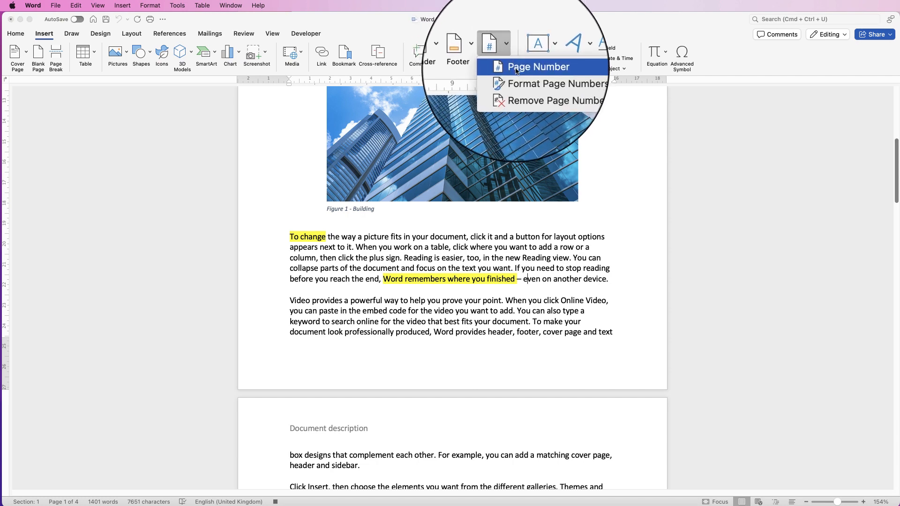
left_click(538, 67)
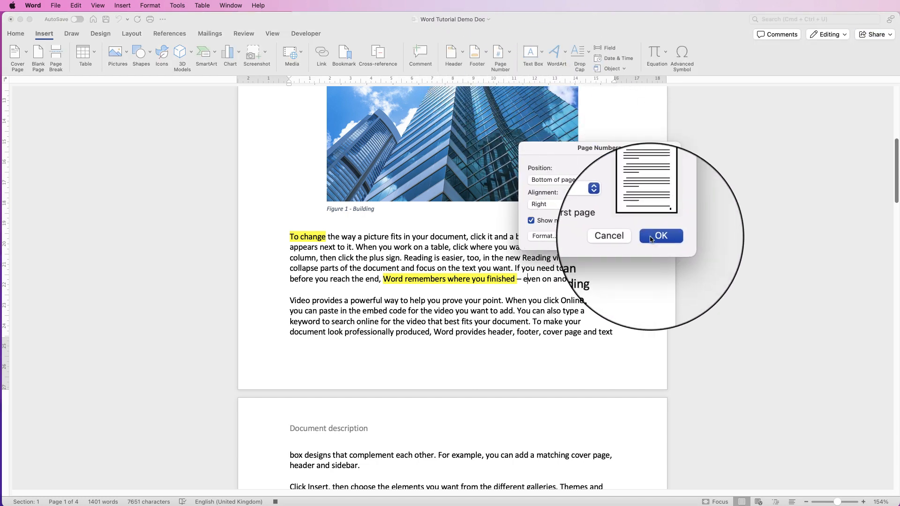
left_click(660, 236)
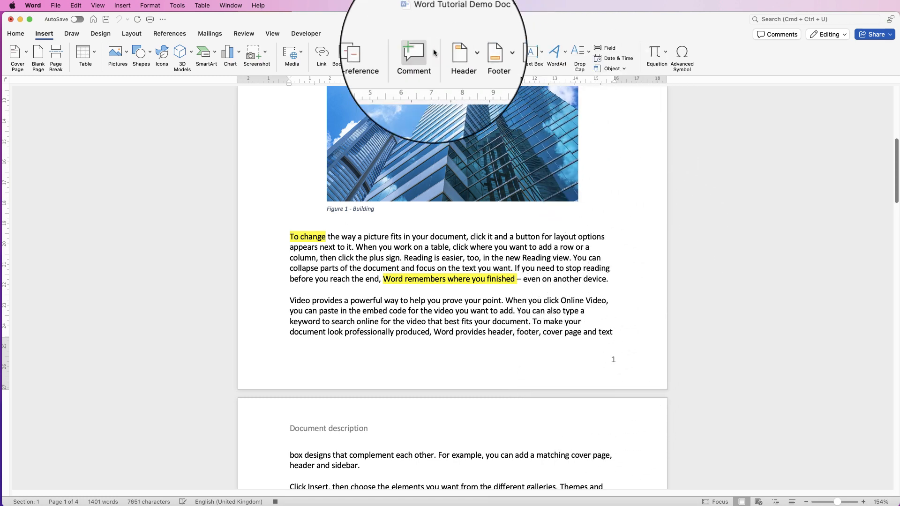
Return to the View tab and reopen the Insert page numbering options
left_click(272, 34)
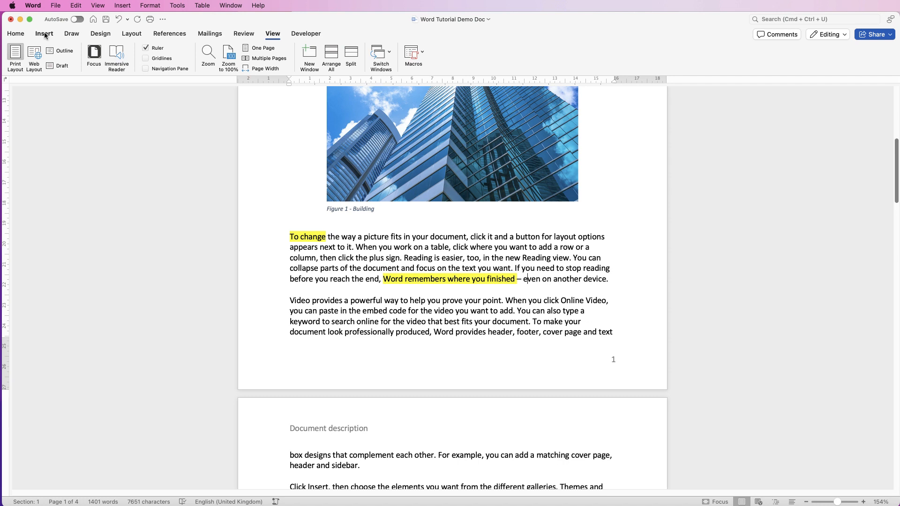
left_click(499, 52)
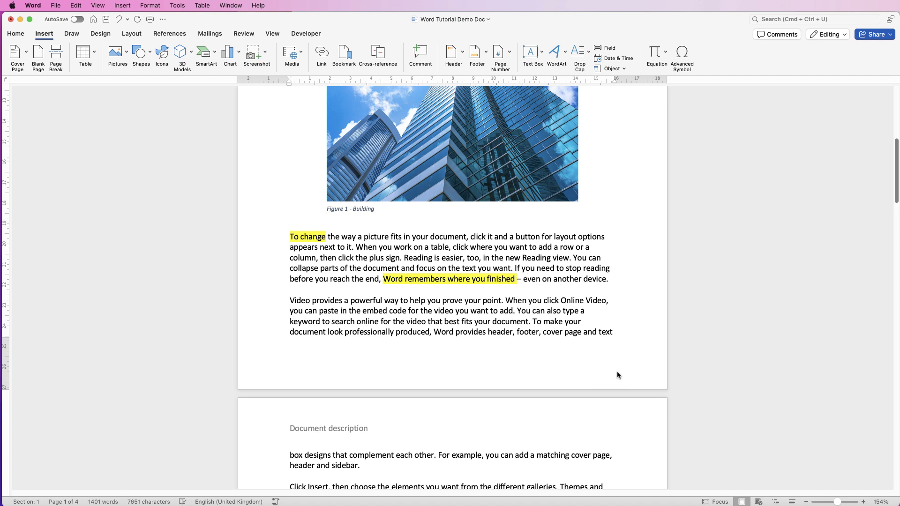
left_click(525, 280)
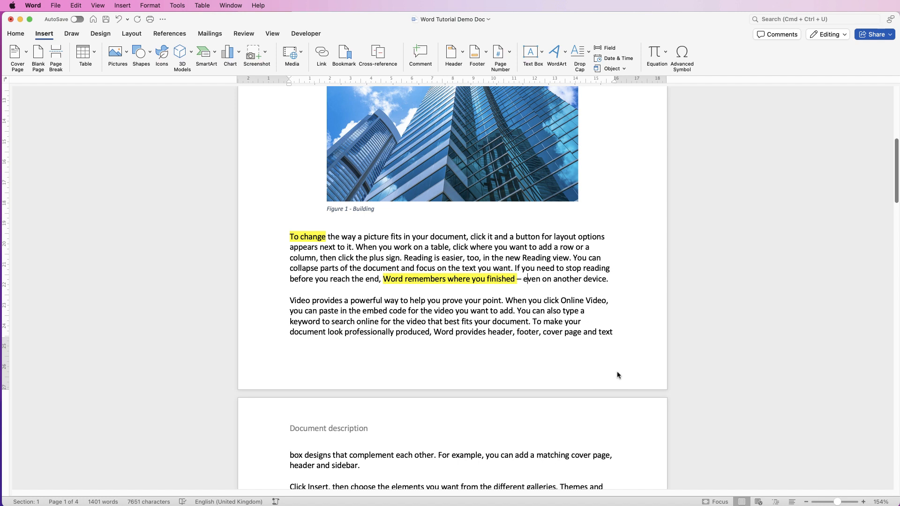
left_click(500, 57)
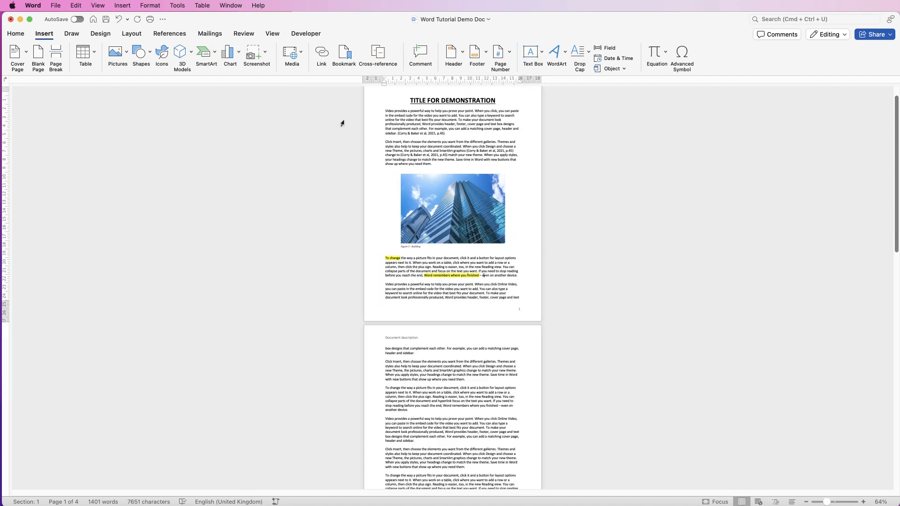
Switch to a multi-page view and bring up the list of recorded macros
left_click(272, 34)
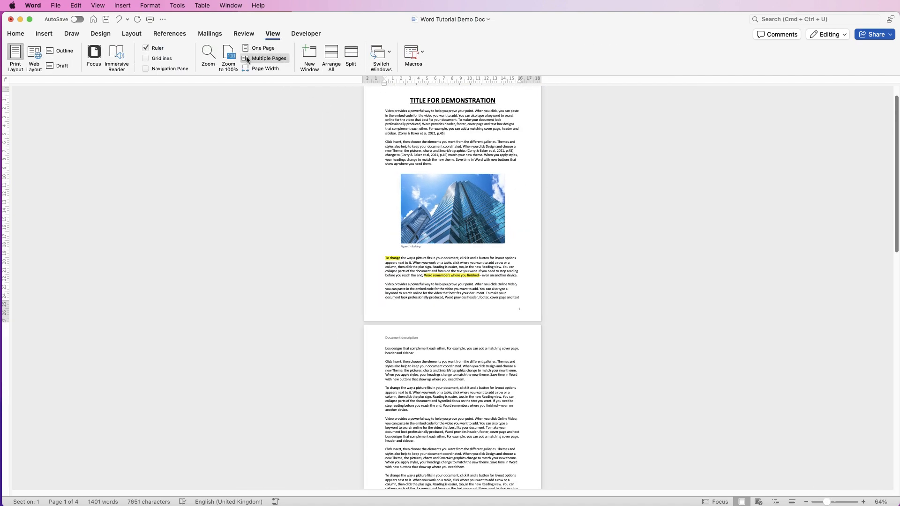
left_click(265, 58)
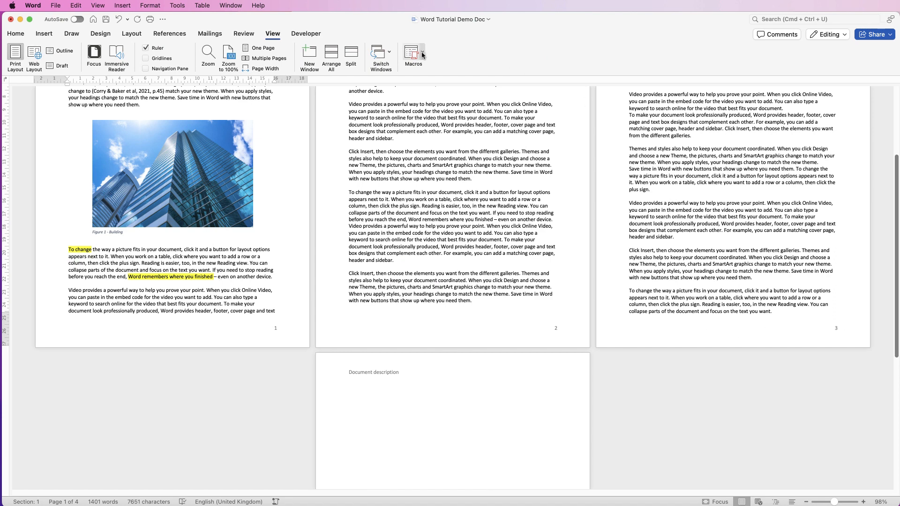
left_click(418, 55)
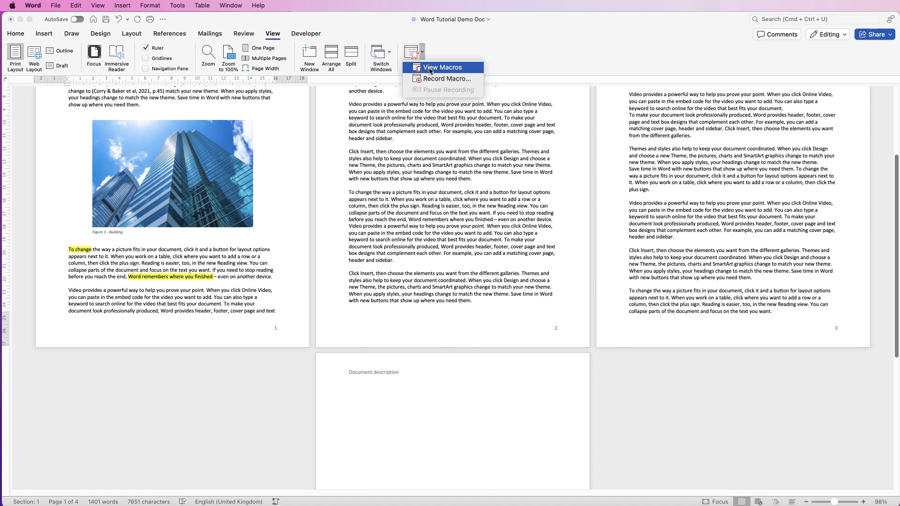
left_click(442, 68)
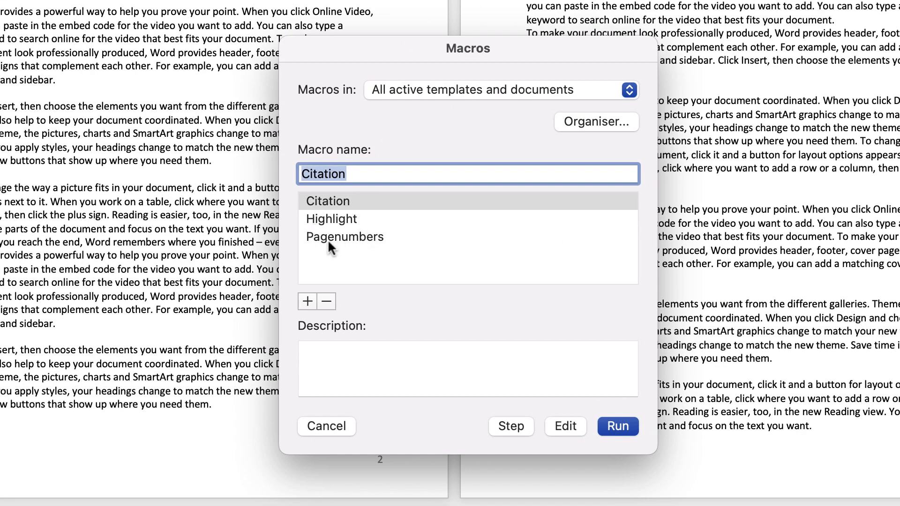
mouse_move(366, 241)
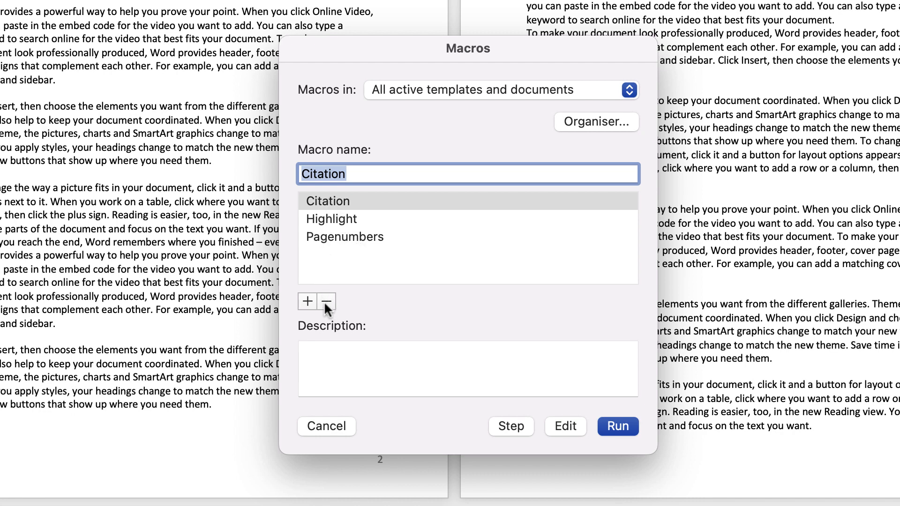
Delete the Citation macro, keeping Highlight and Pagenumbers
left_click(327, 300)
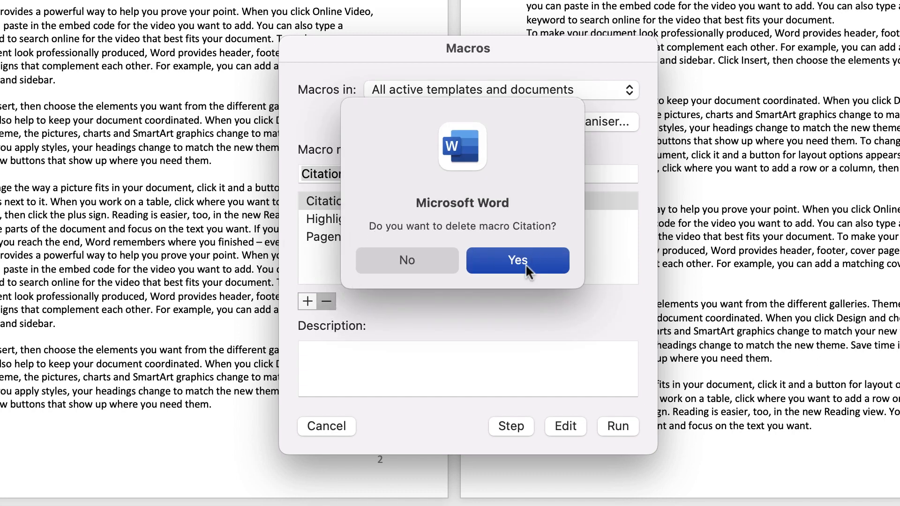
left_click(516, 259)
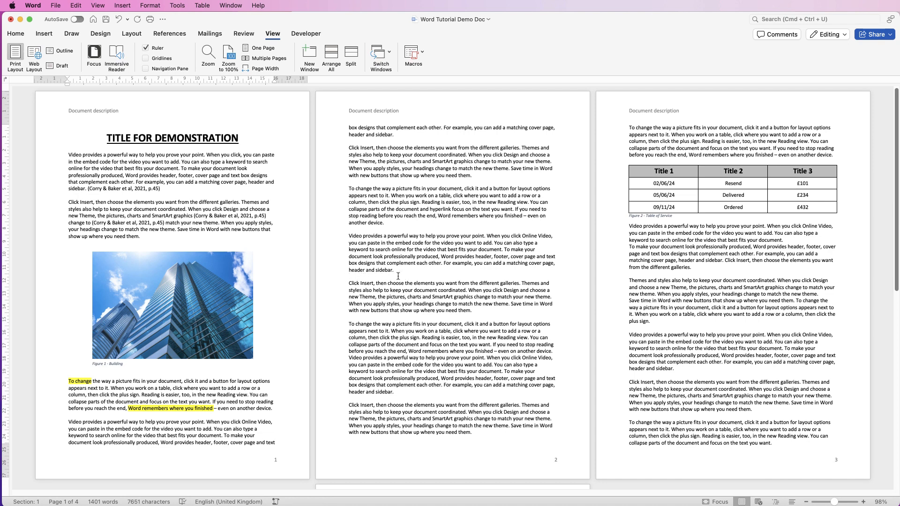
Record a new macro named Table with the Command+Shift+T shortcut assigned
left_click(401, 274)
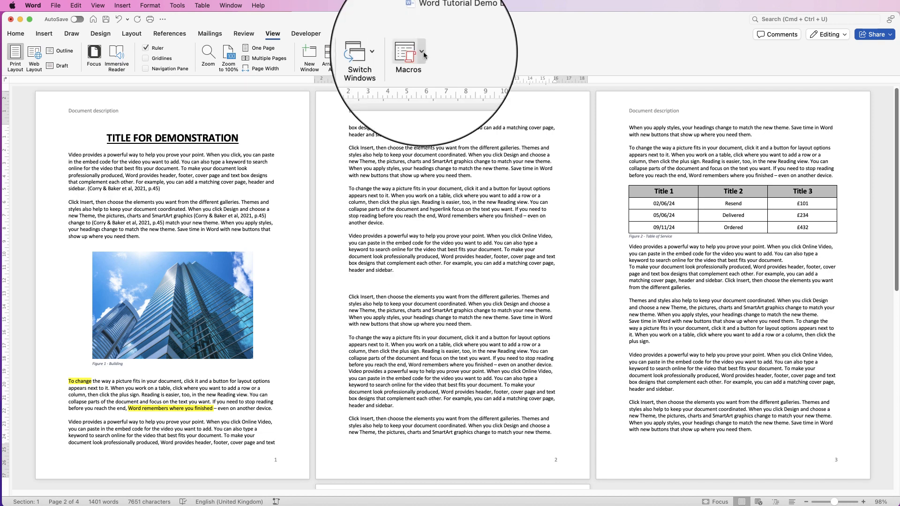
left_click(407, 54)
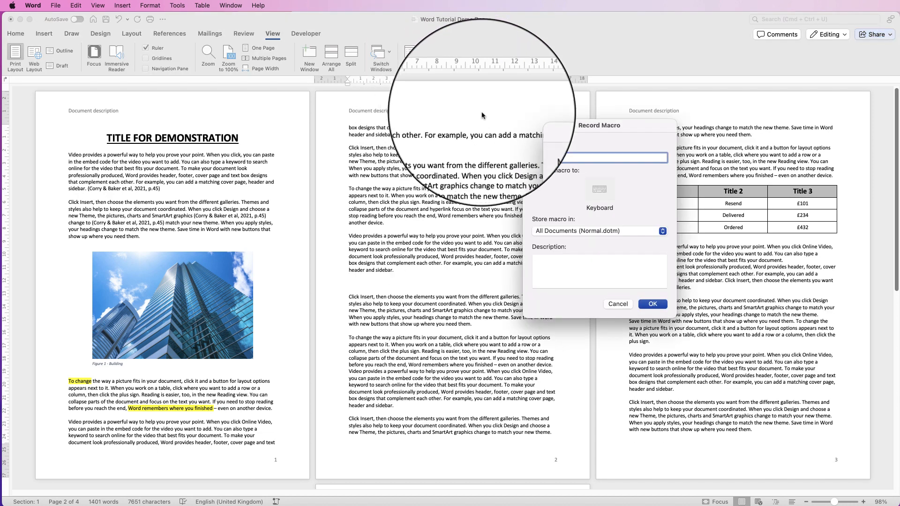
type("Table")
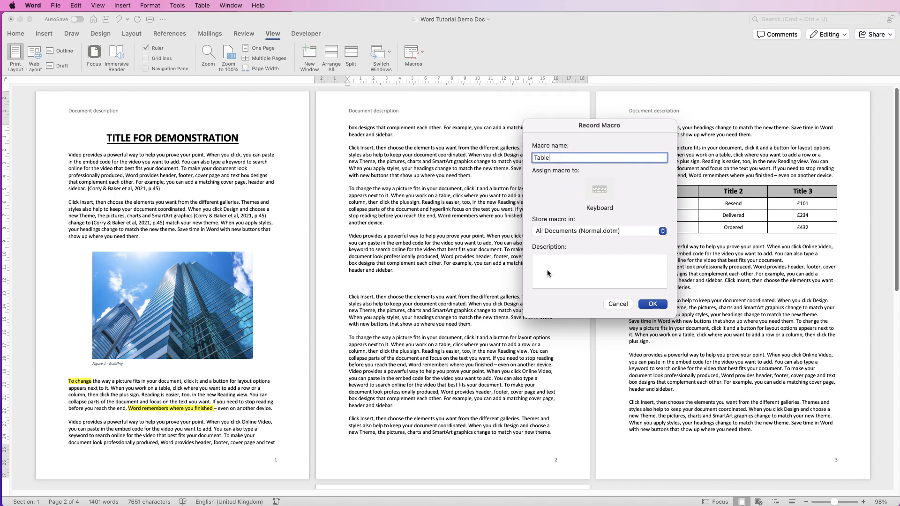
left_click(599, 190)
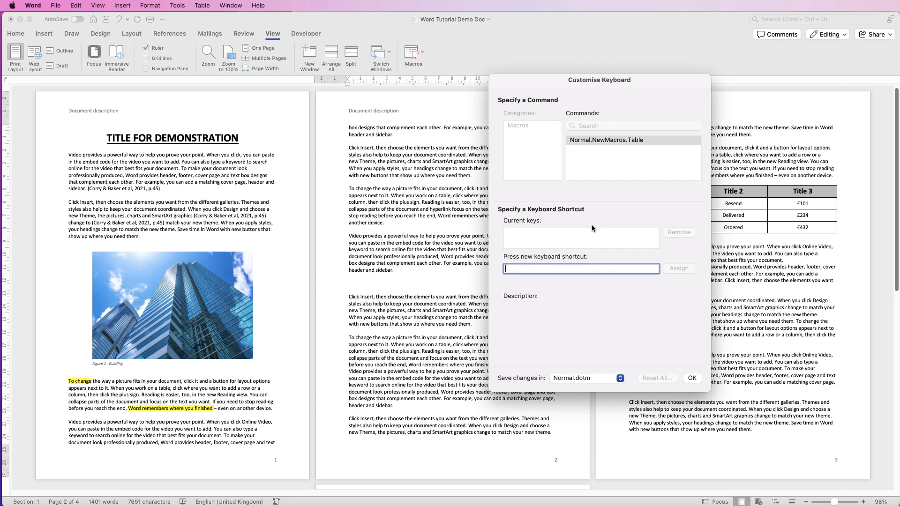
type("Command+Shift+T")
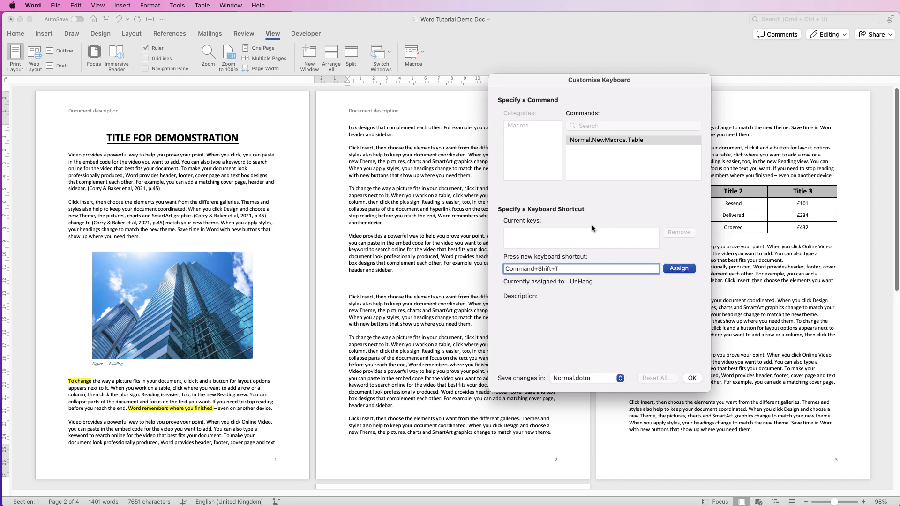
left_click(677, 268)
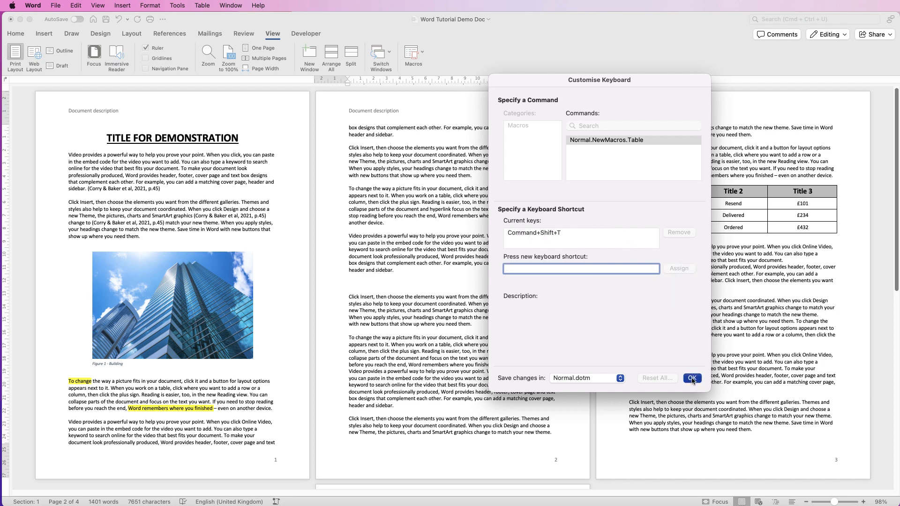
left_click(692, 378)
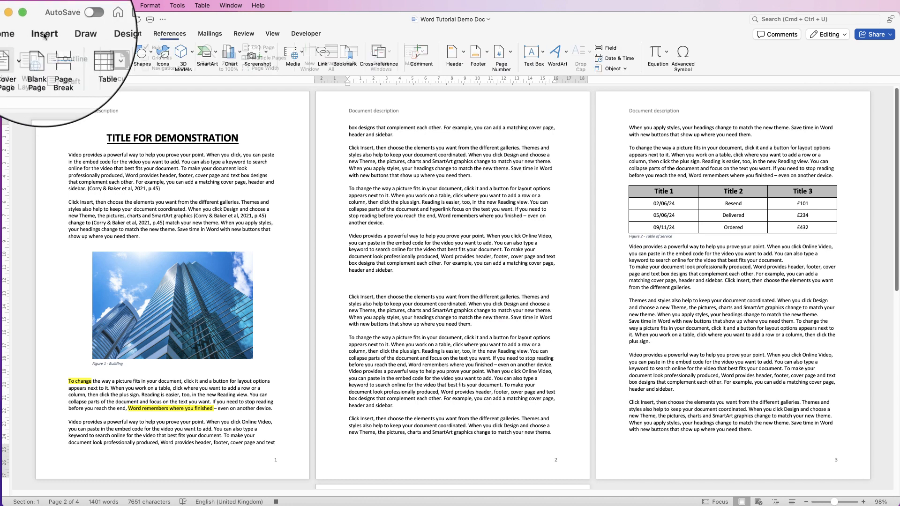
Insert a 4x4 table on page 2 with 1 cm rows and centre-left alignment, then select it
left_click(107, 62)
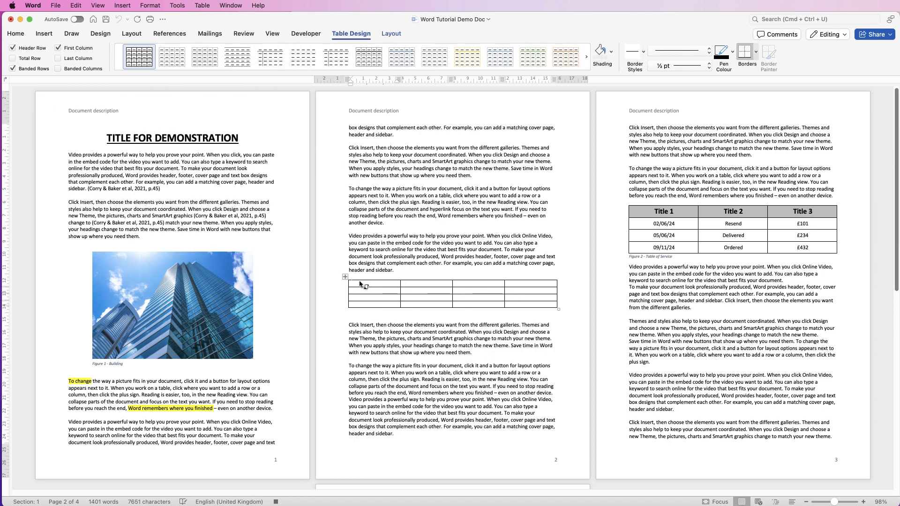
left_click_drag(353, 284, 551, 304)
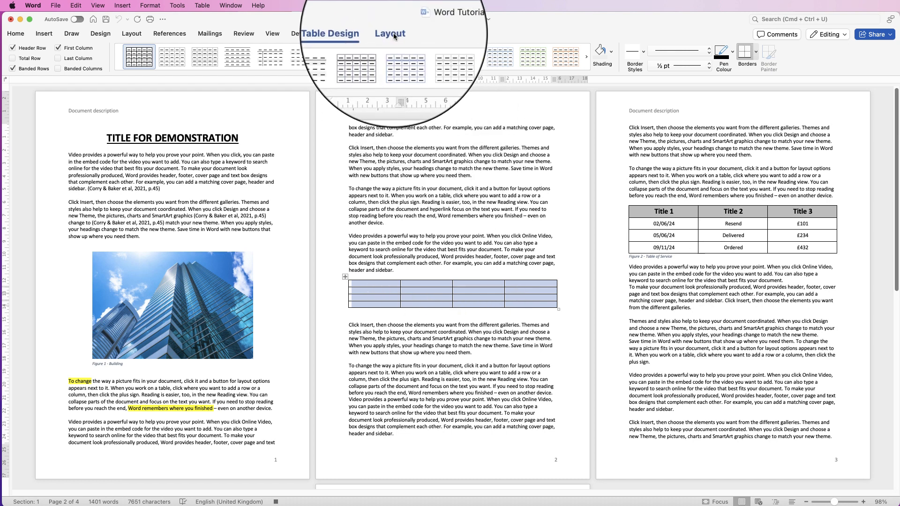
left_click(389, 33)
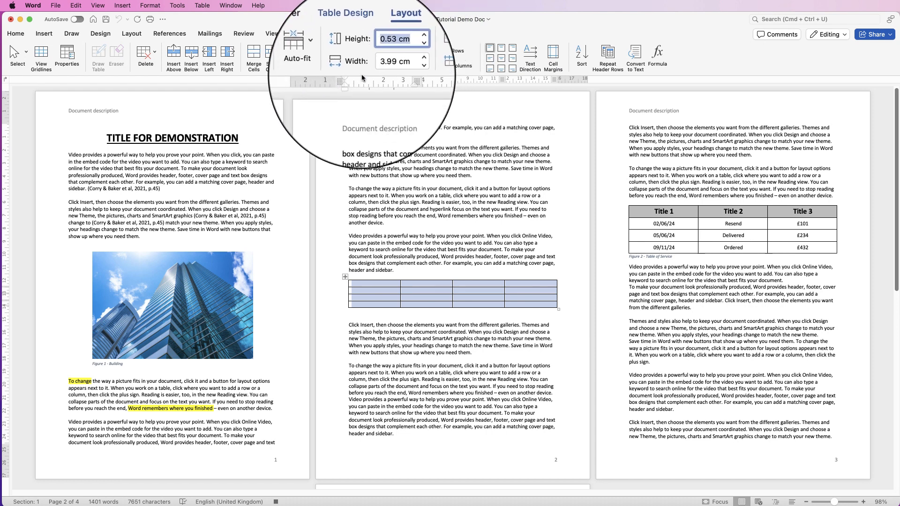
type("1 cm")
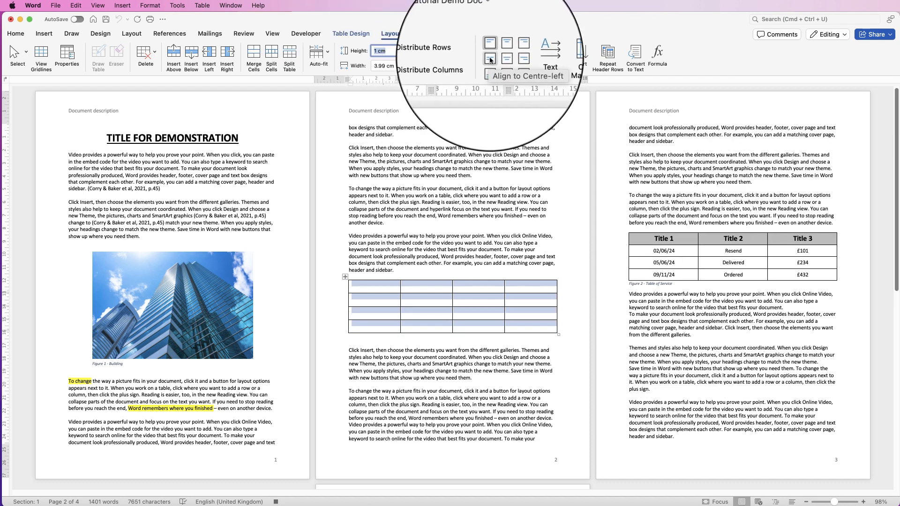
left_click(490, 59)
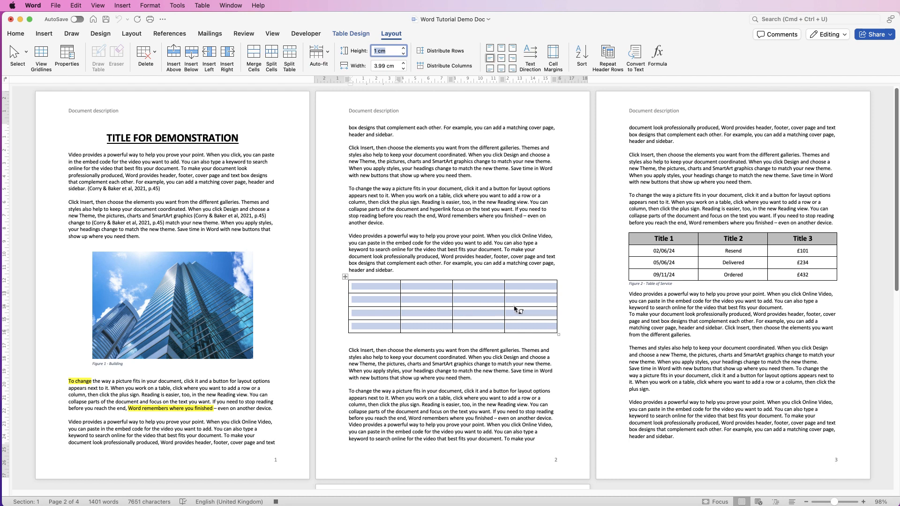
mouse_move(451, 306)
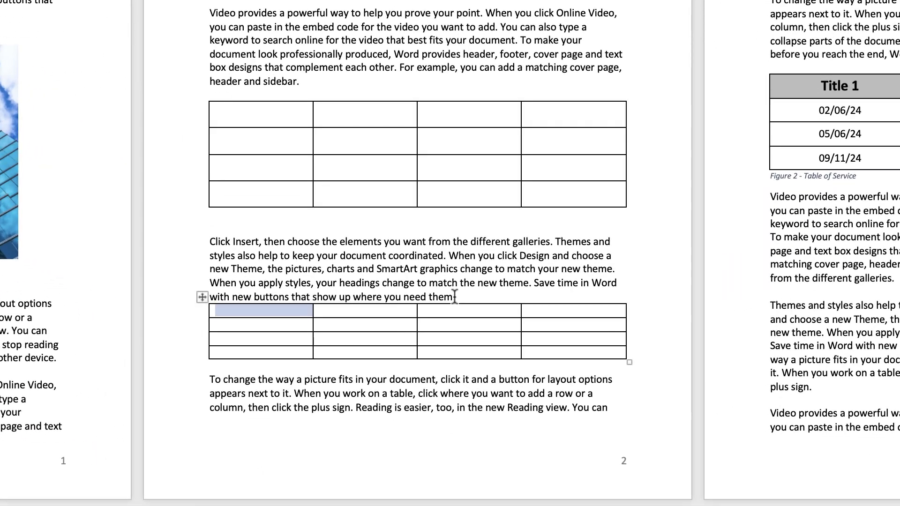
mouse_move(490, 346)
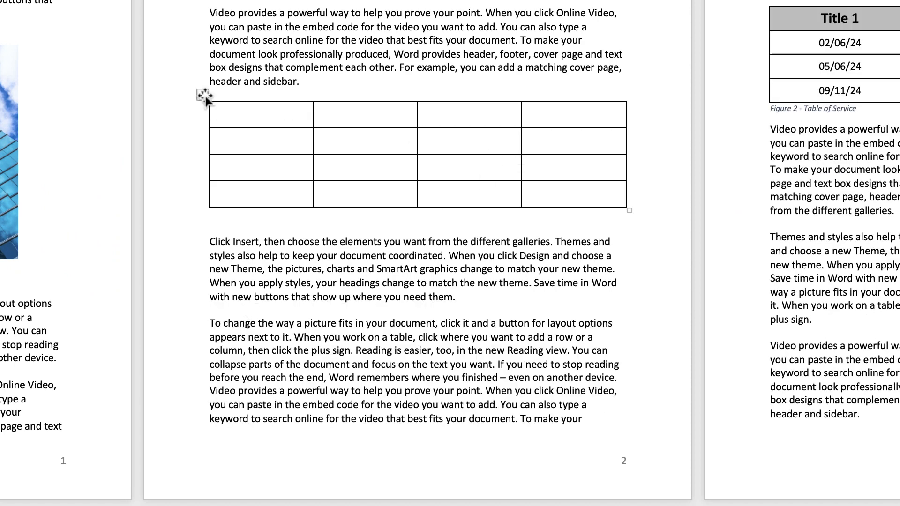
left_click(202, 94)
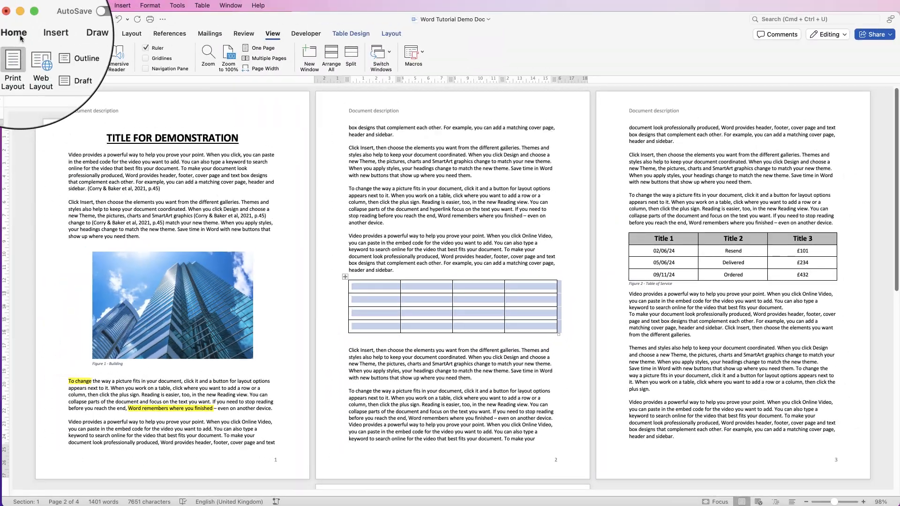
Record a second macro named Table02 with the Command+Shift+T shortcut assigned
left_click(14, 32)
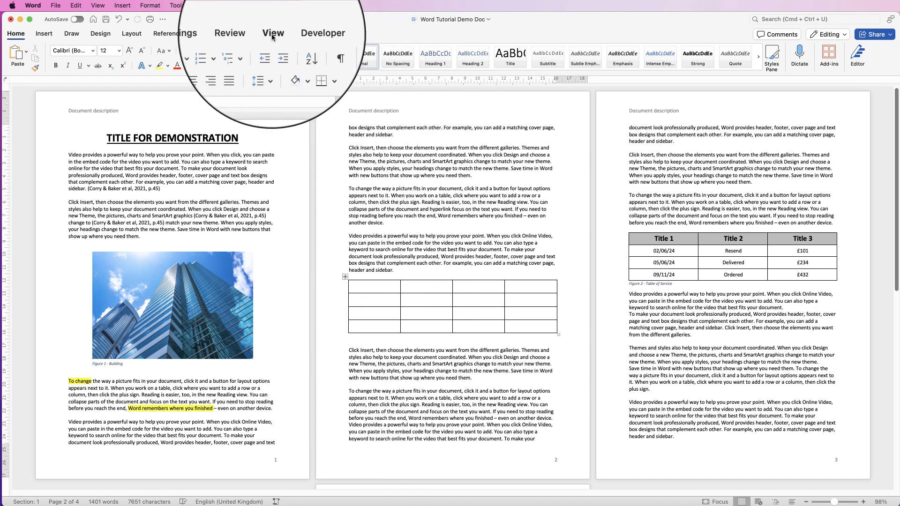
left_click(407, 46)
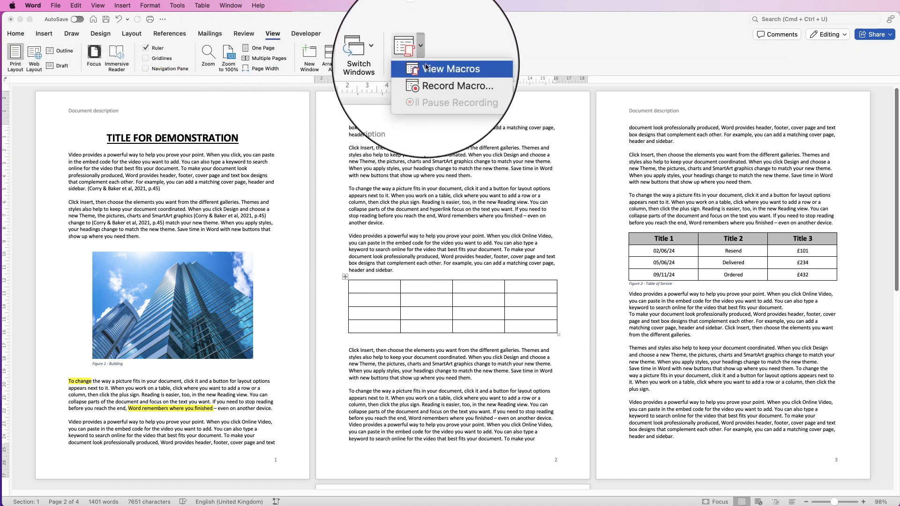
left_click(451, 85)
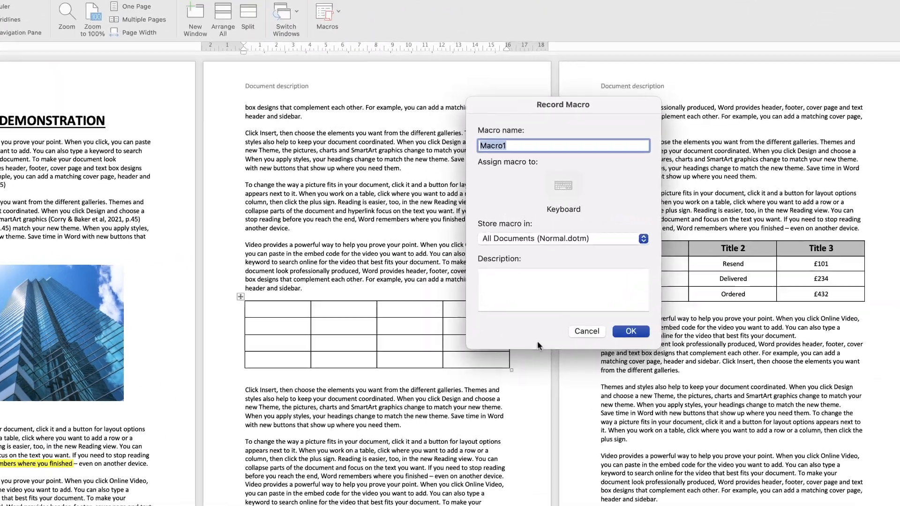
type("Table0")
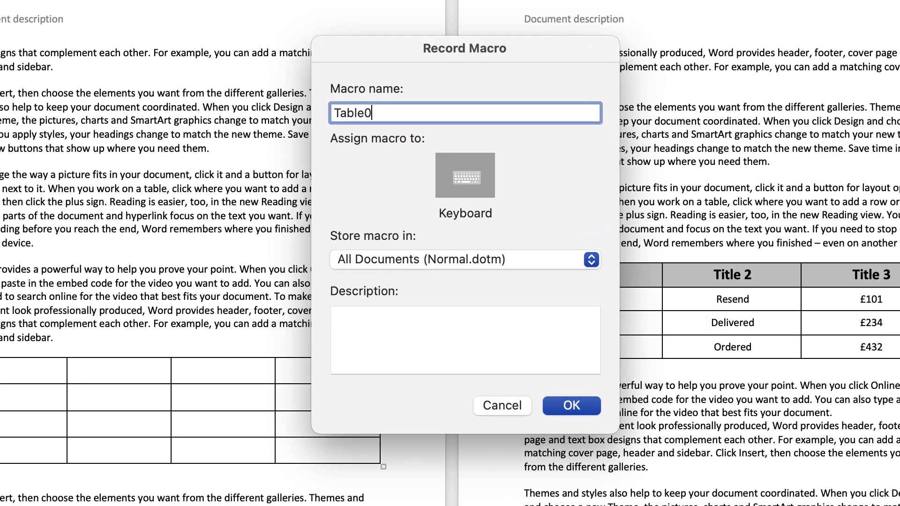
type("2")
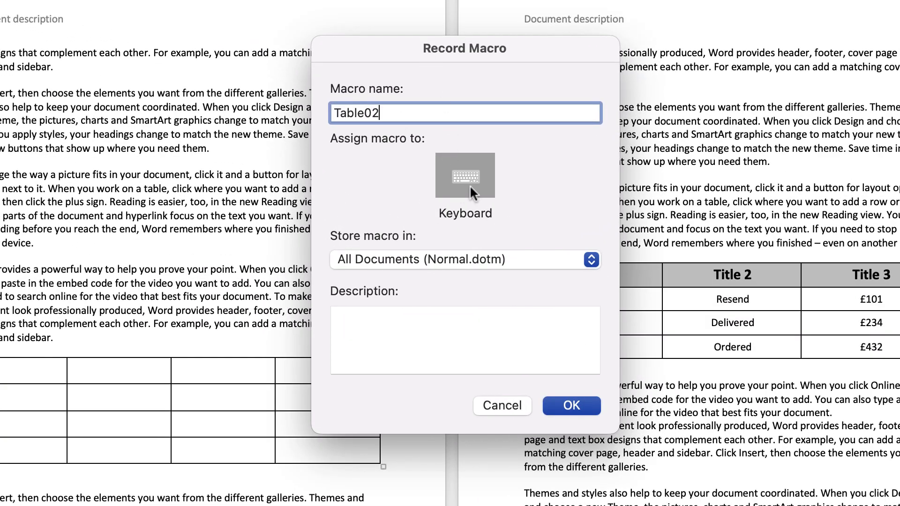
left_click(463, 175)
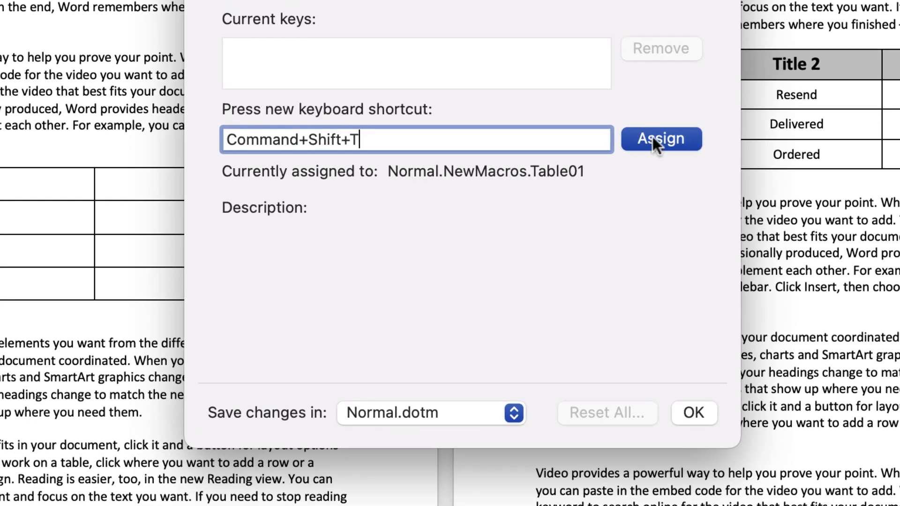
left_click(661, 139)
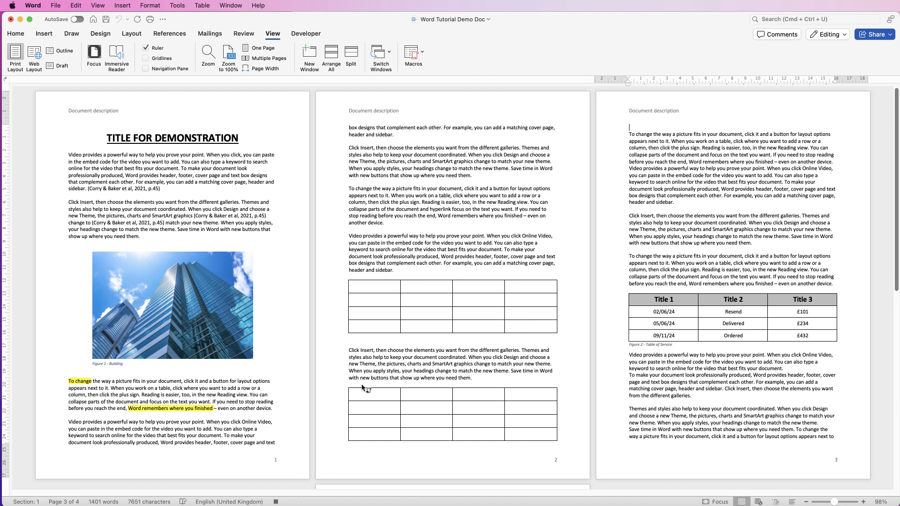
Stop recording Table02 and insert the recorded table near the top of page 3
left_click(412, 56)
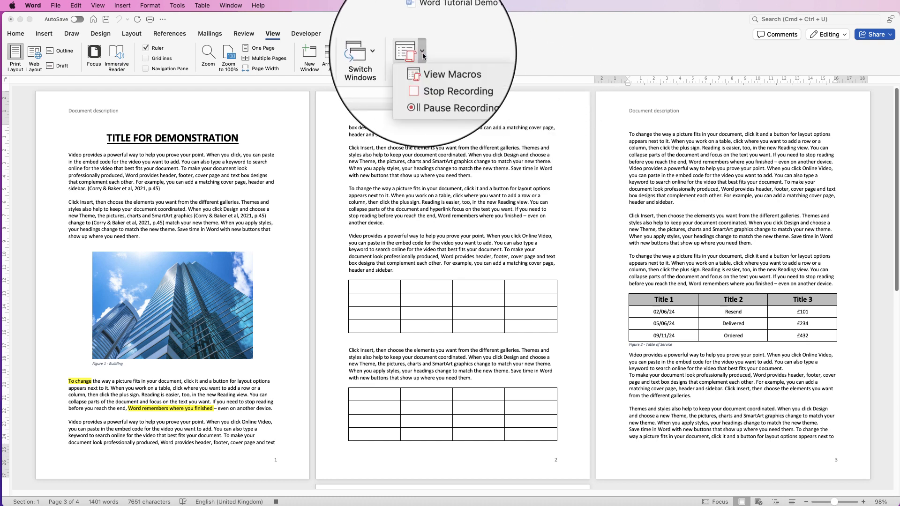
left_click(431, 84)
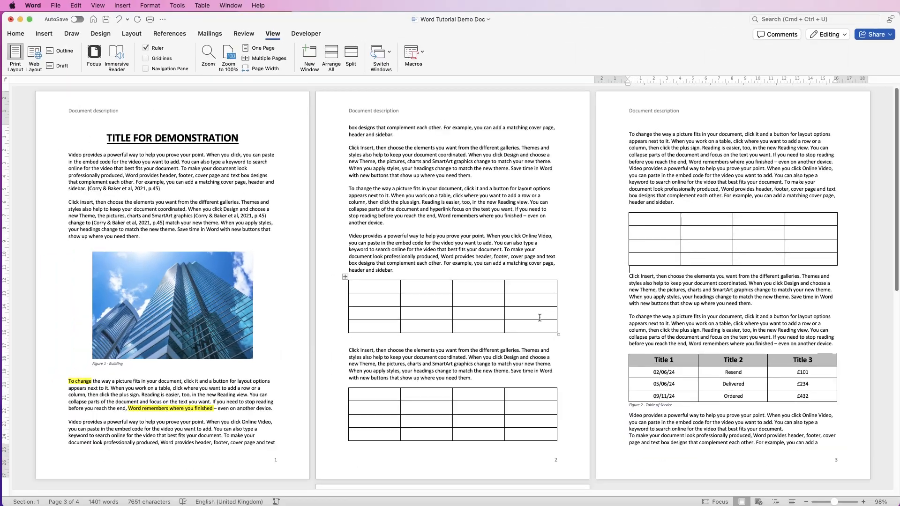
mouse_move(538, 296)
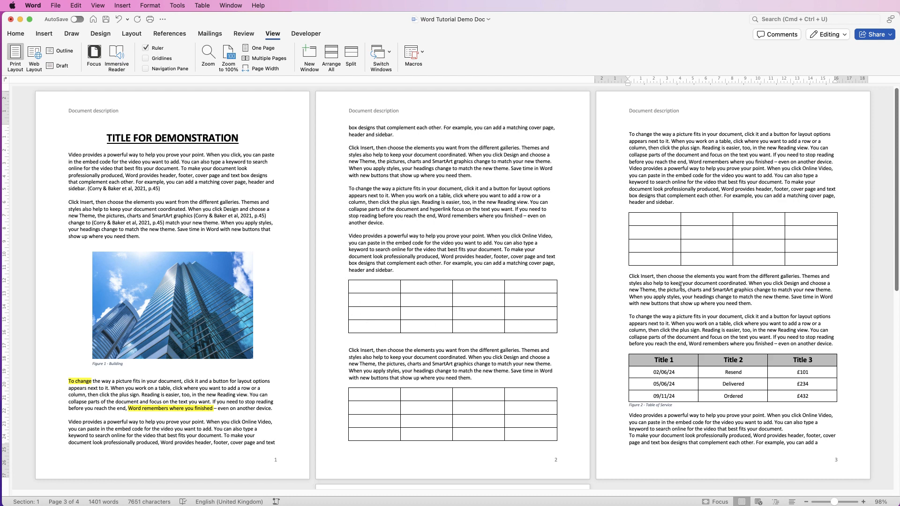
left_click(629, 269)
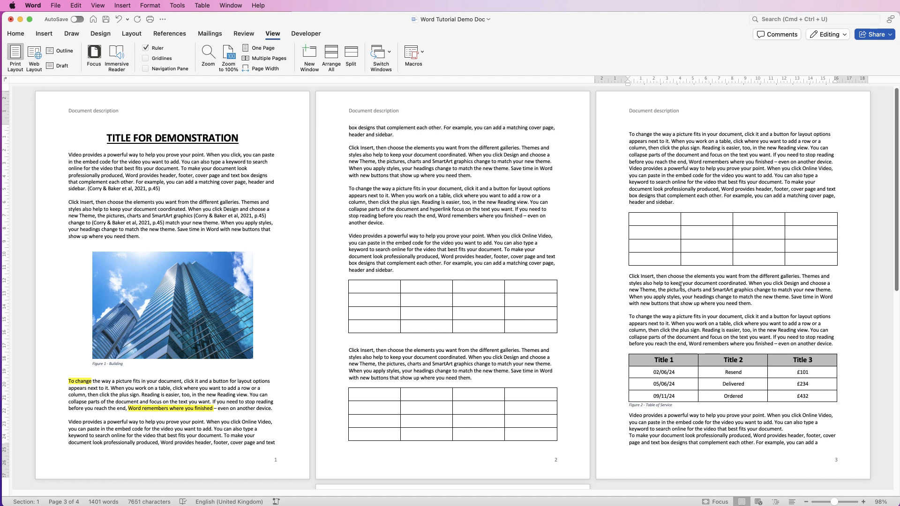
left_click(628, 269)
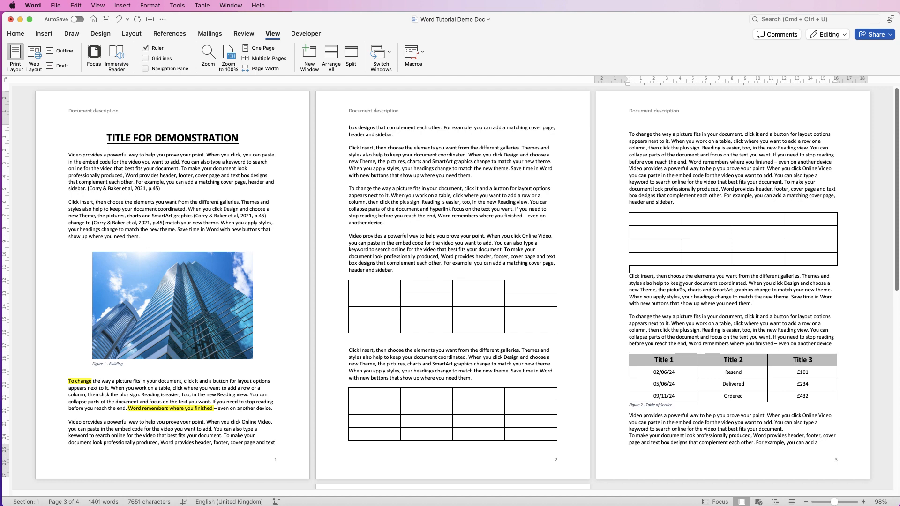